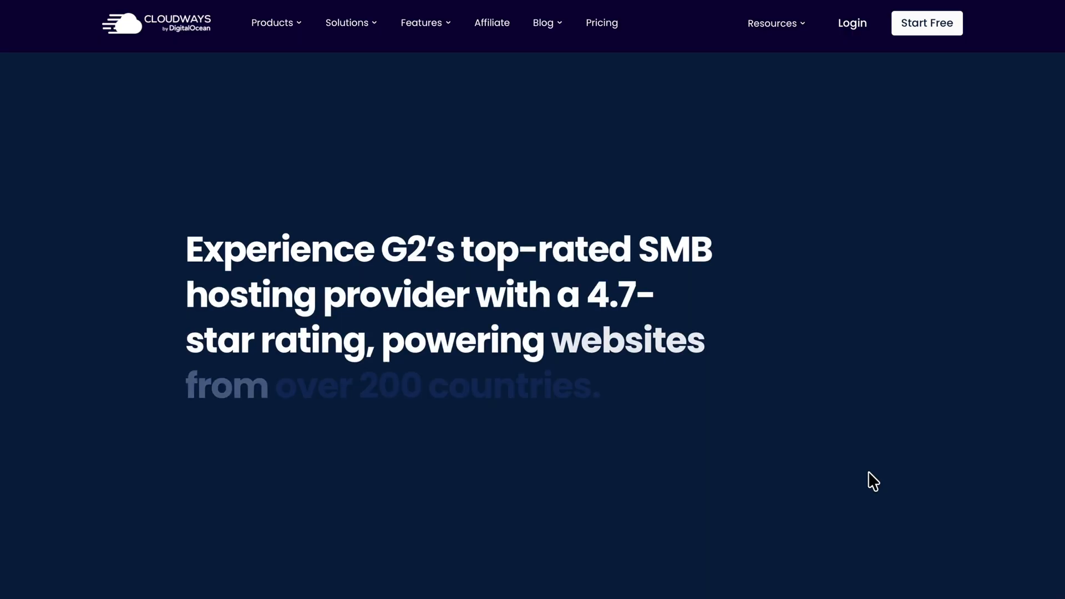
Scroll down the Cloudways homepage to reach the Copilot product page
scroll("down", 3)
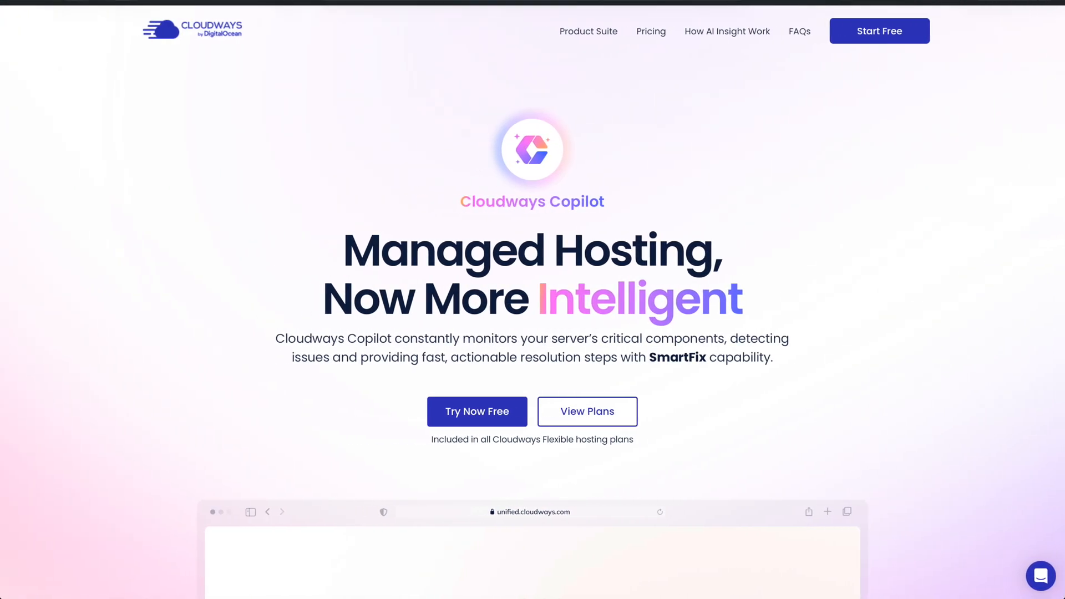
scroll("down", 3)
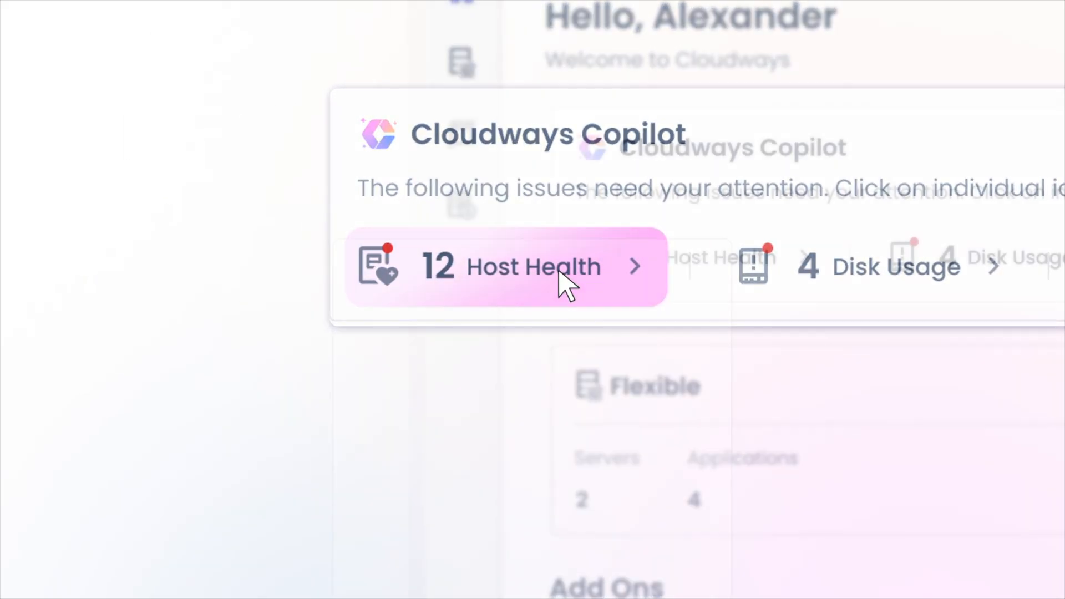
Open the Host Health issues incident report, review it, and run SmartFix
left_click(506, 266)
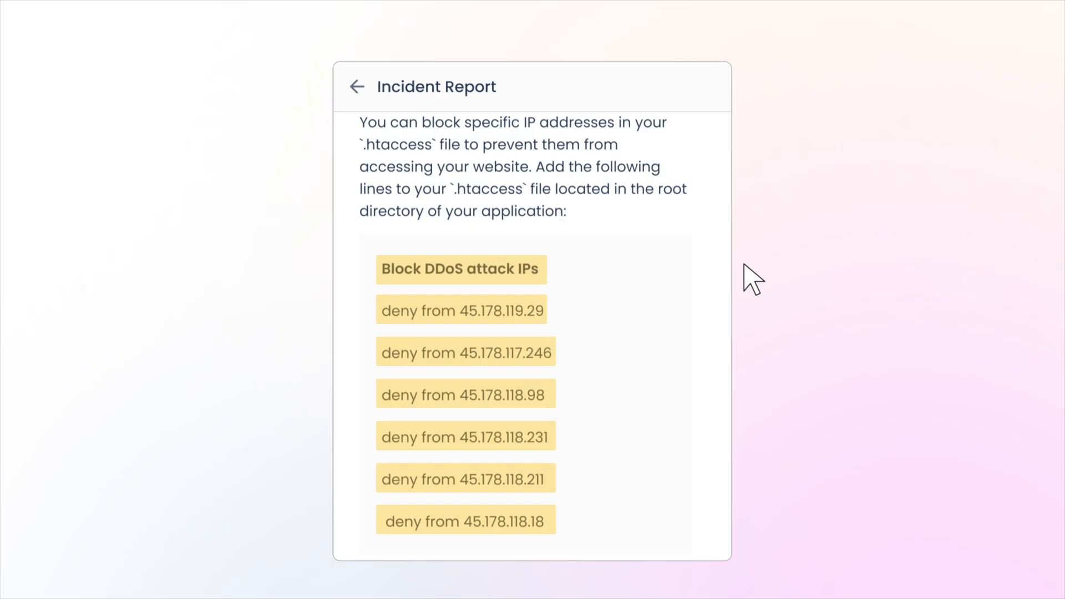
scroll("down", 3)
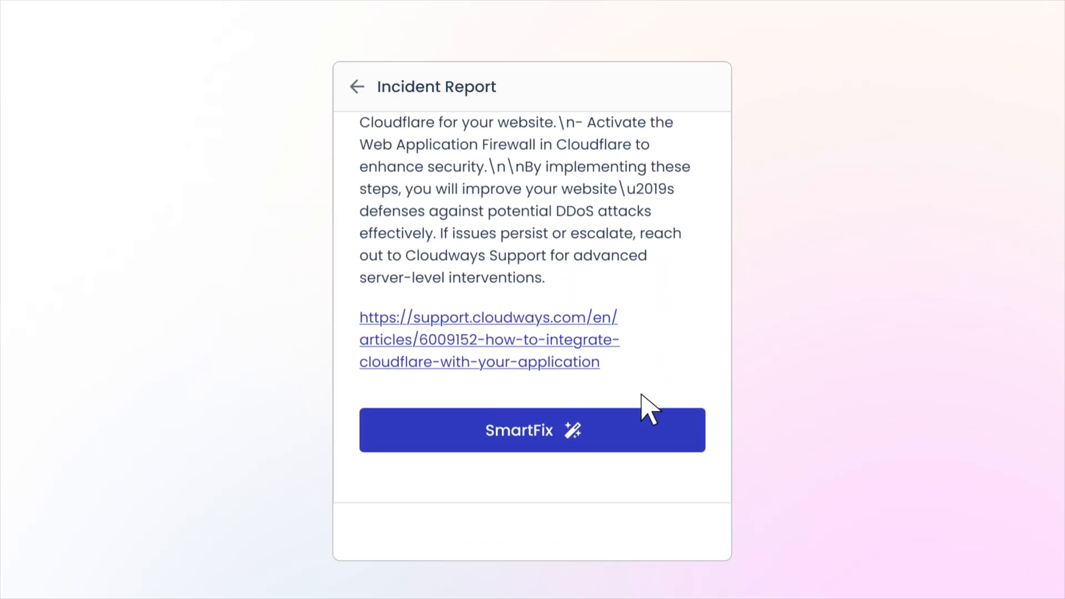
left_click(532, 430)
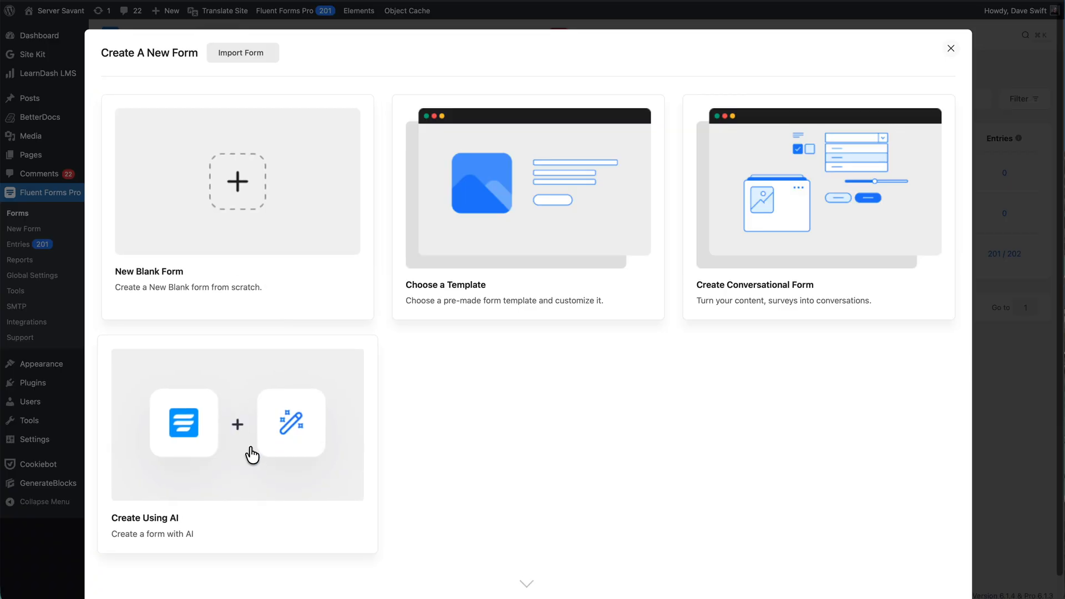
mouse_move(236, 491)
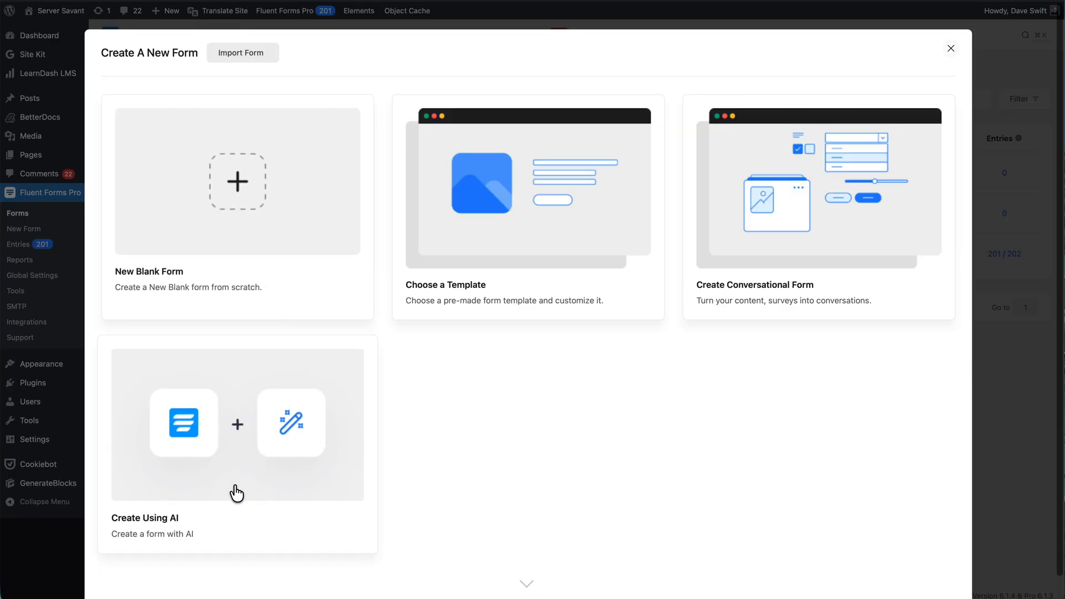
mouse_move(242, 488)
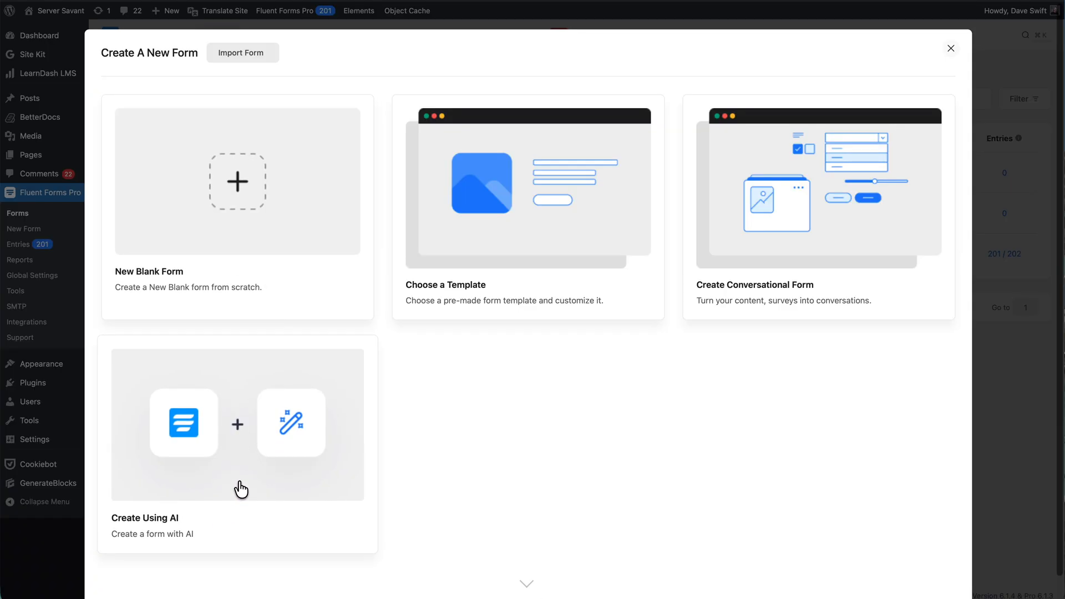
Start a Fluent Forms form with AI using the OpenAI ChatGPT model
left_click(236, 423)
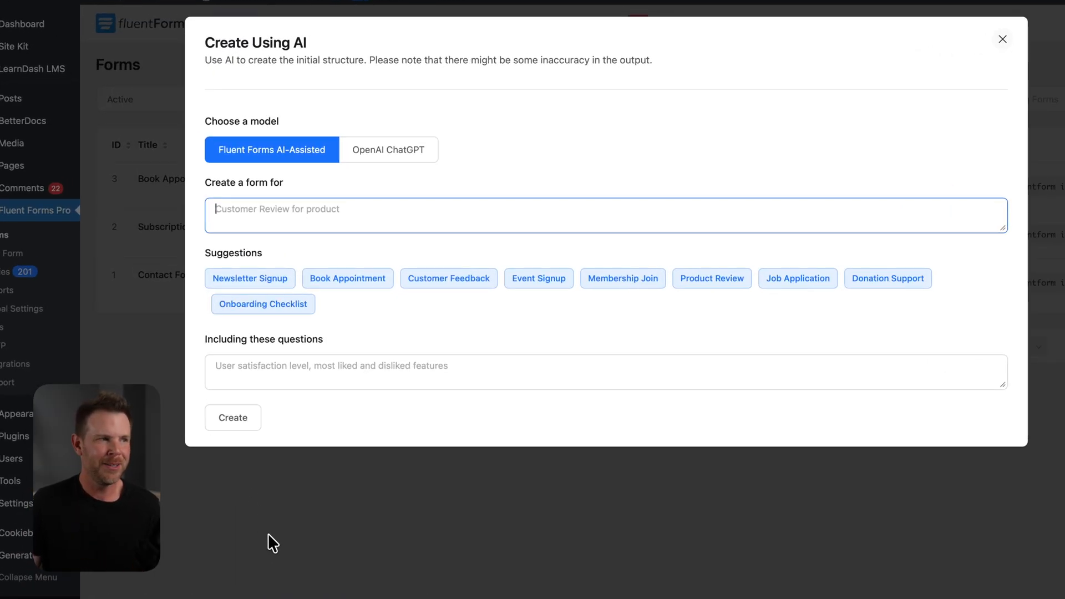
mouse_move(360, 179)
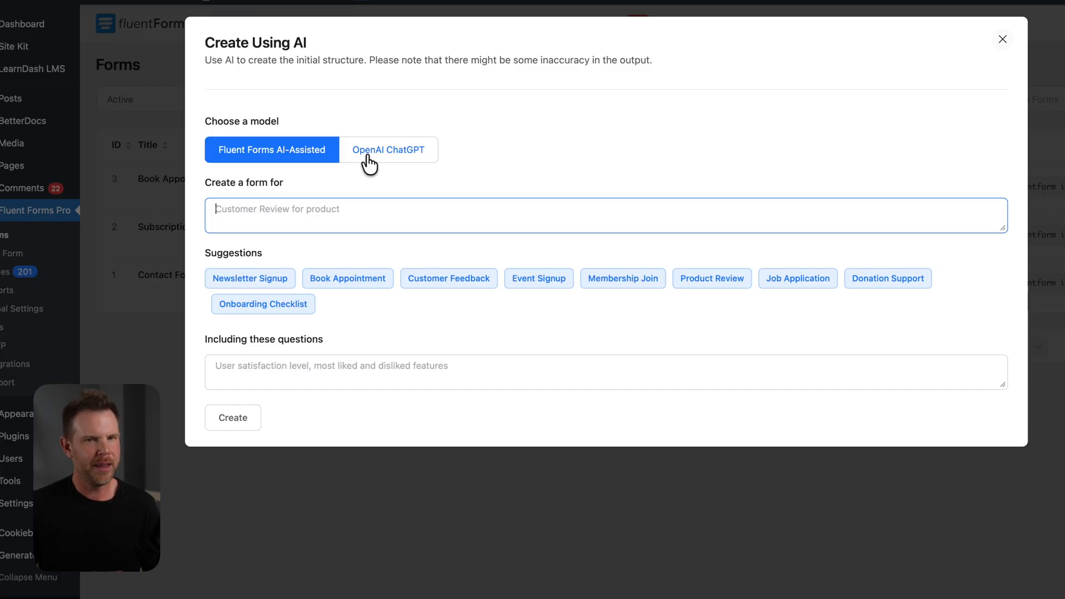
left_click(389, 149)
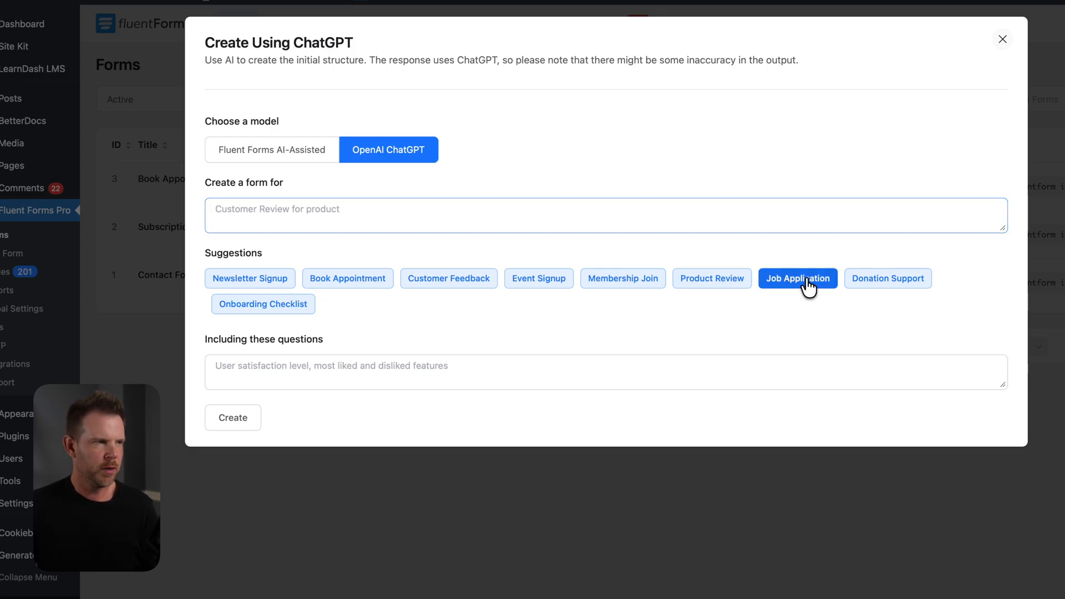
Request a video-editing job application form asking about software, achieved results and editing experience
left_click(797, 277)
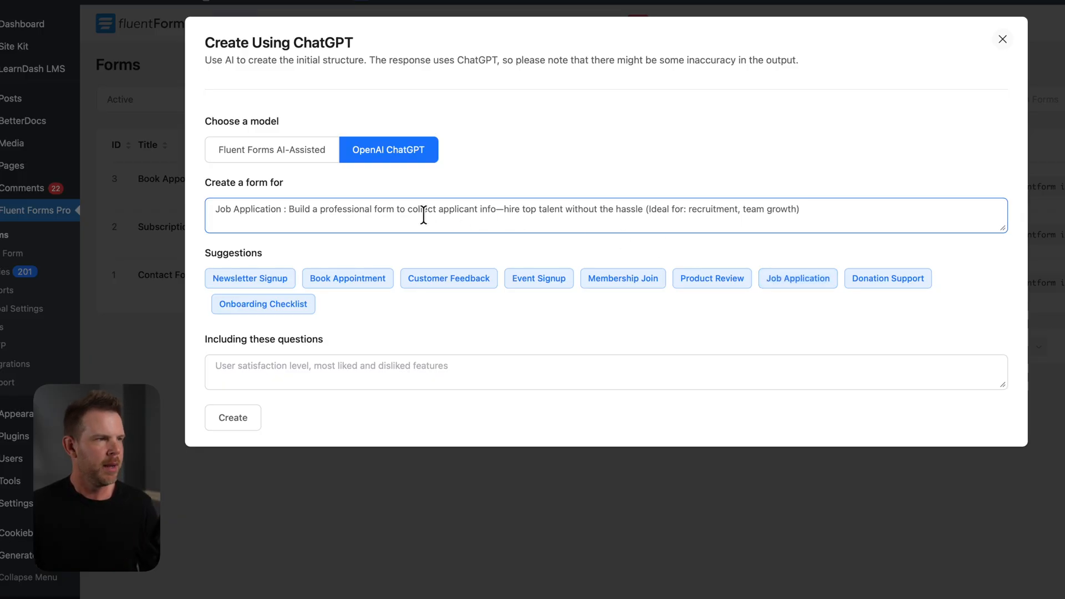
left_click(796, 278)
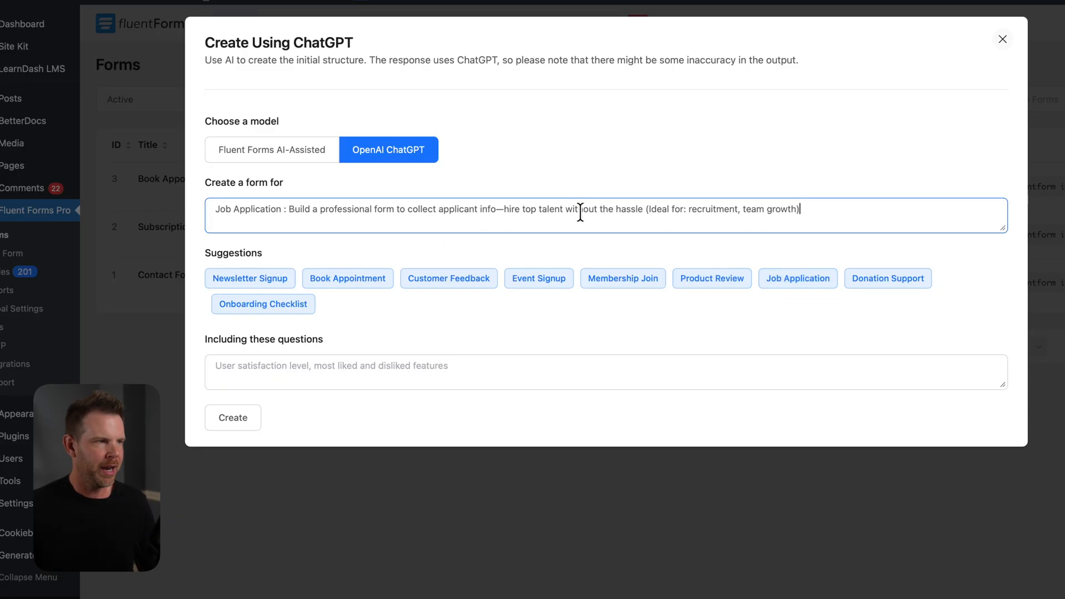
mouse_move(484, 260)
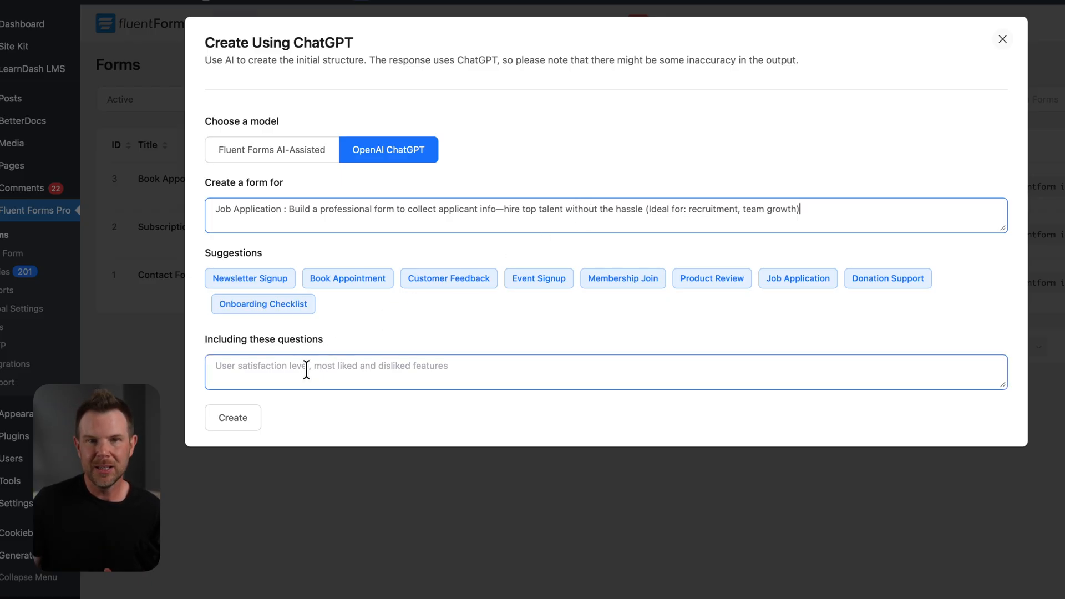
type("Ask what software they use, cite specific result they have achieved, how long they have been editing.")
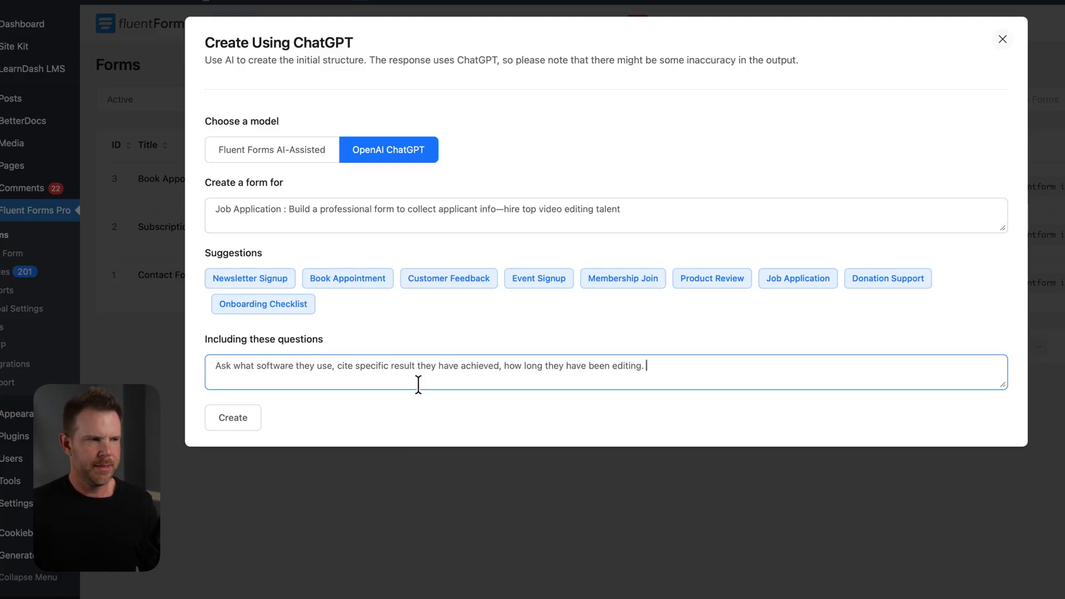
mouse_move(420, 380)
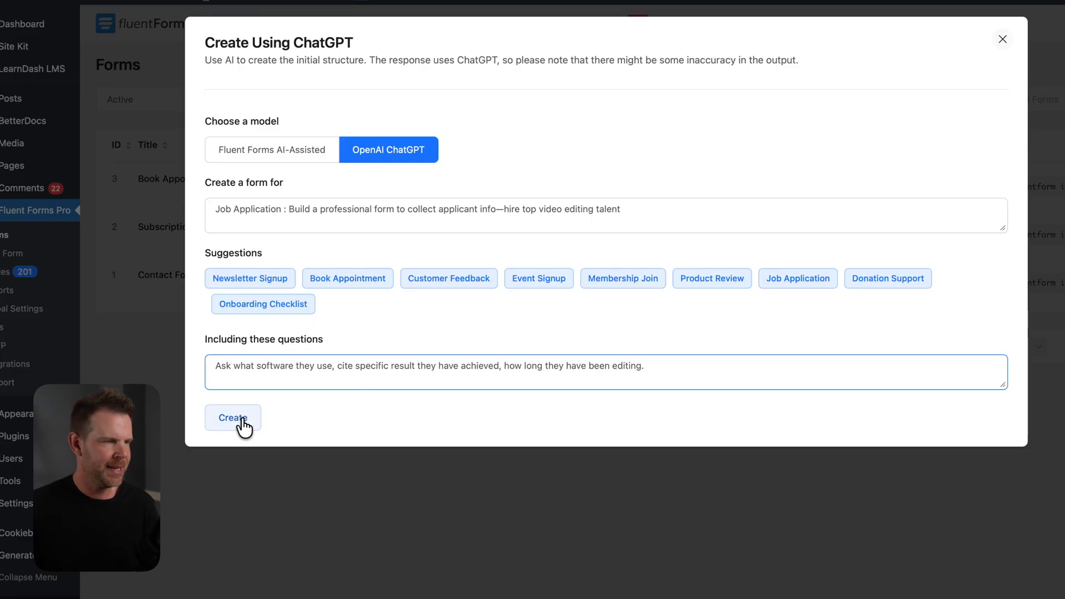
left_click(232, 417)
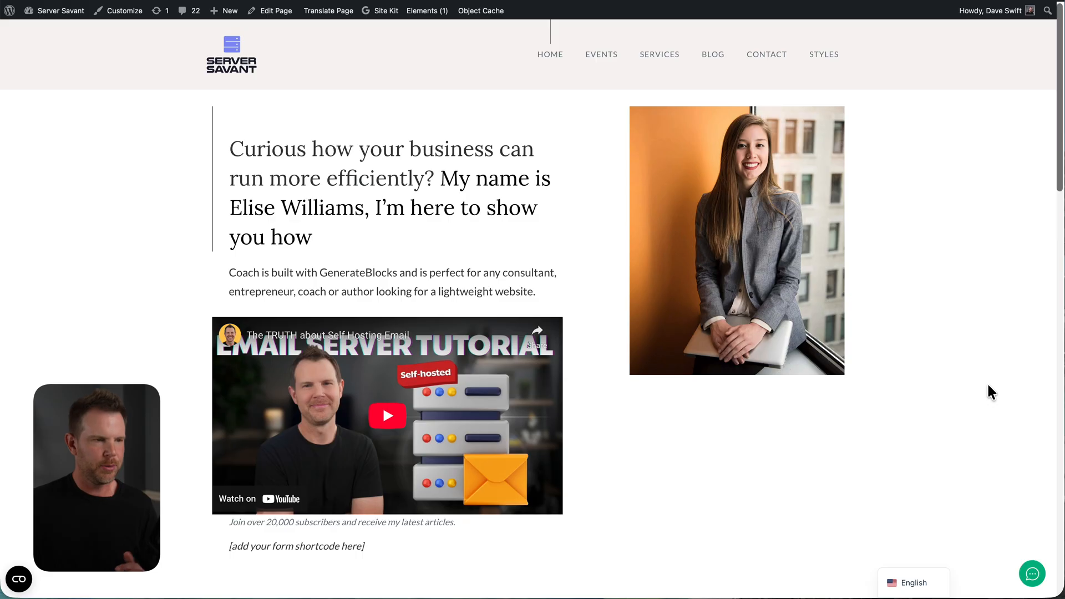
mouse_move(864, 538)
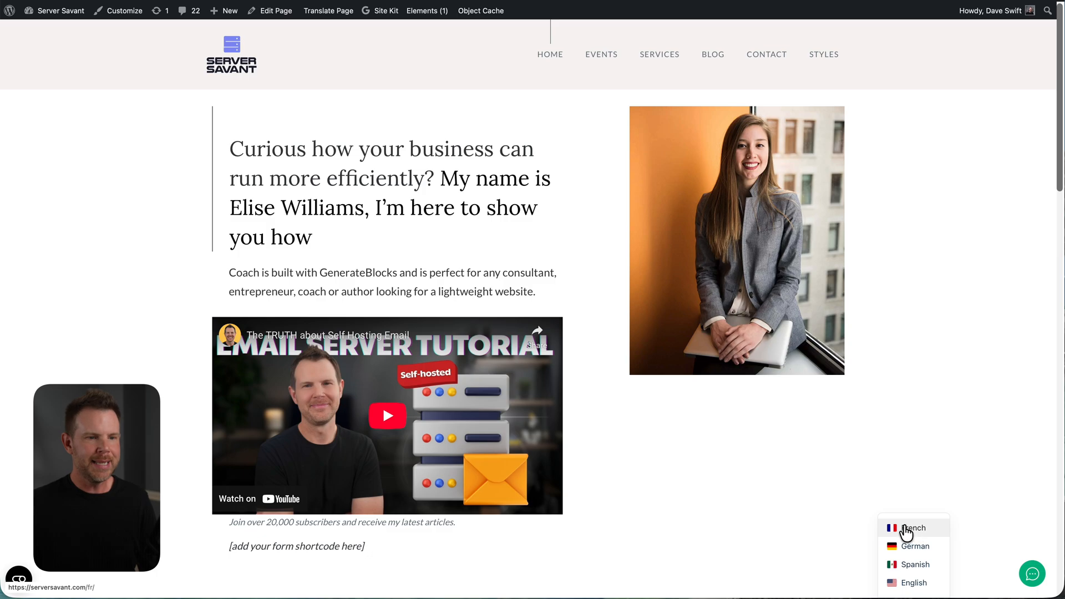
Switch the Server Savant site to French and scroll through the translated page
left_click(912, 528)
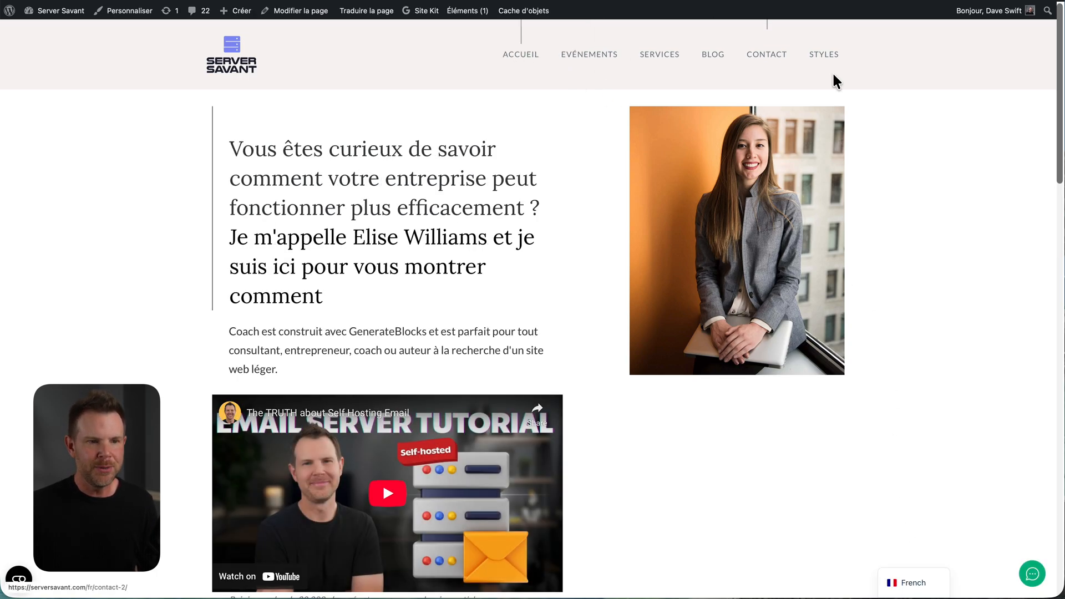
scroll("down", 3)
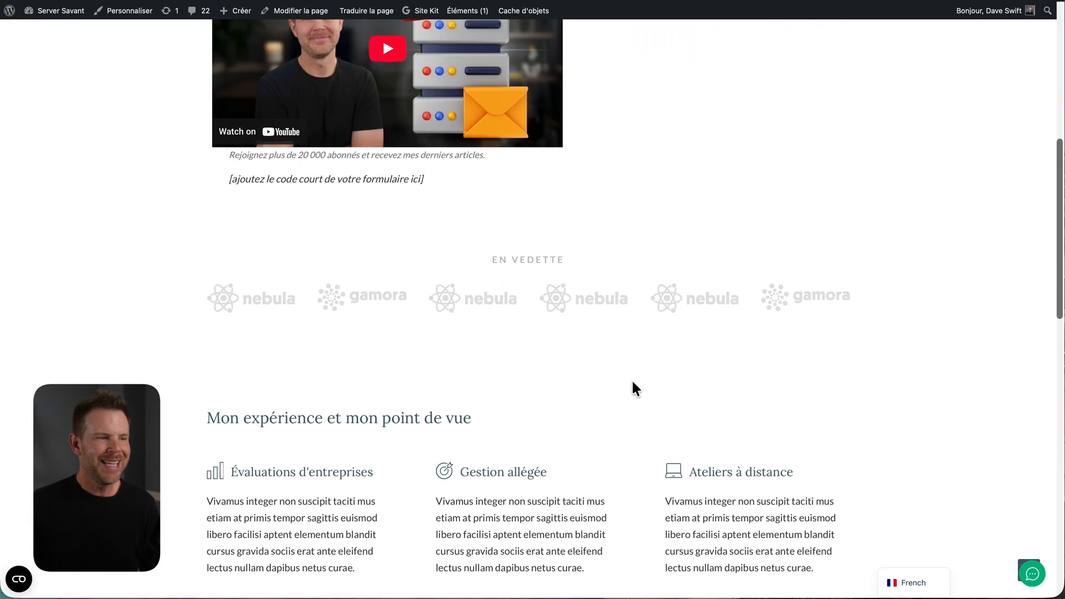
scroll("down", 3)
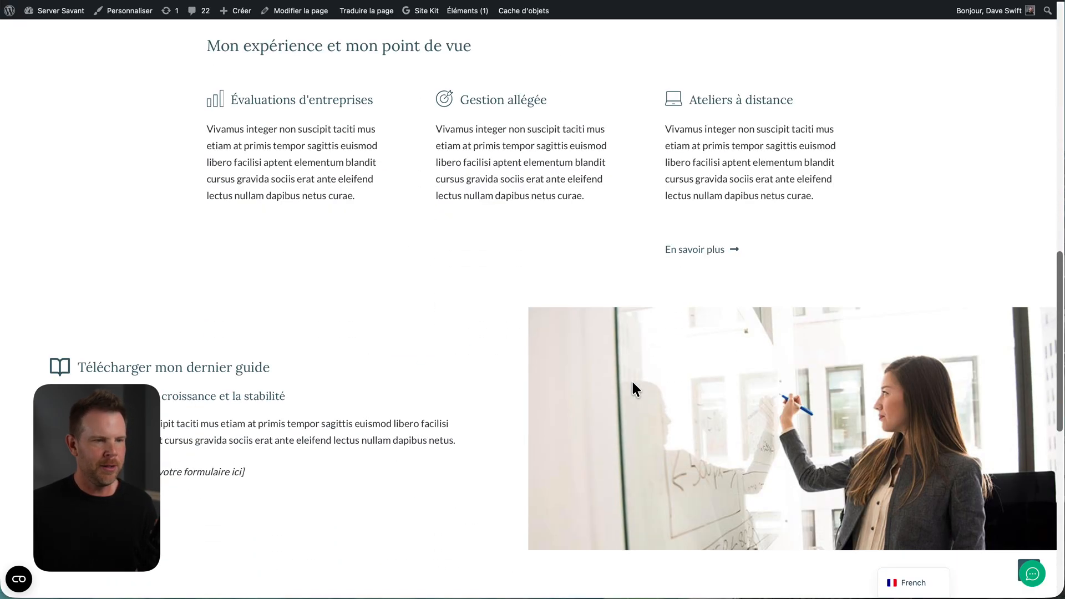
left_click(913, 582)
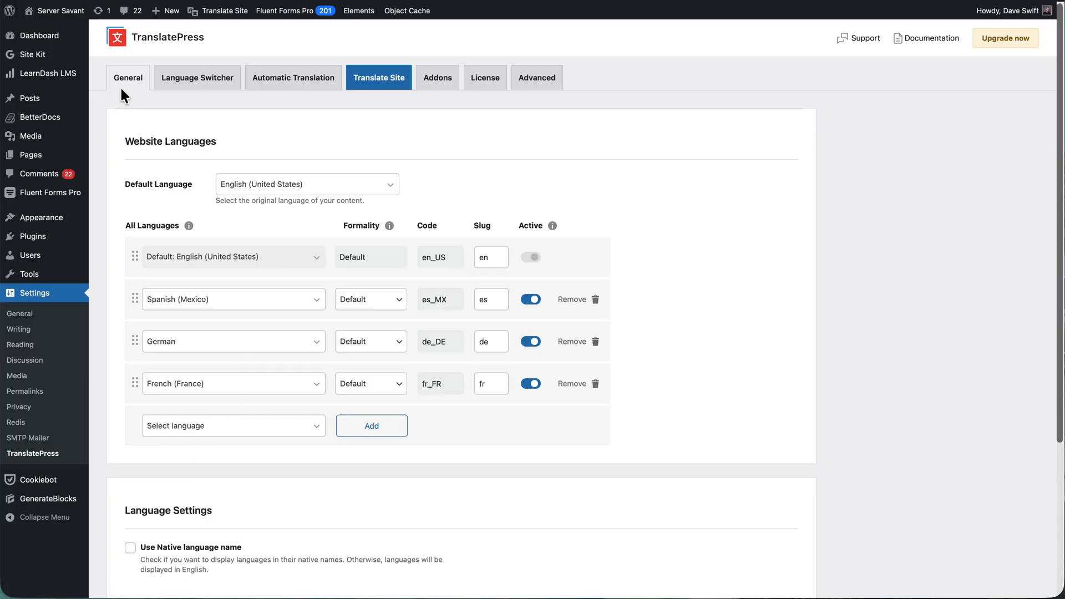
mouse_move(128, 84)
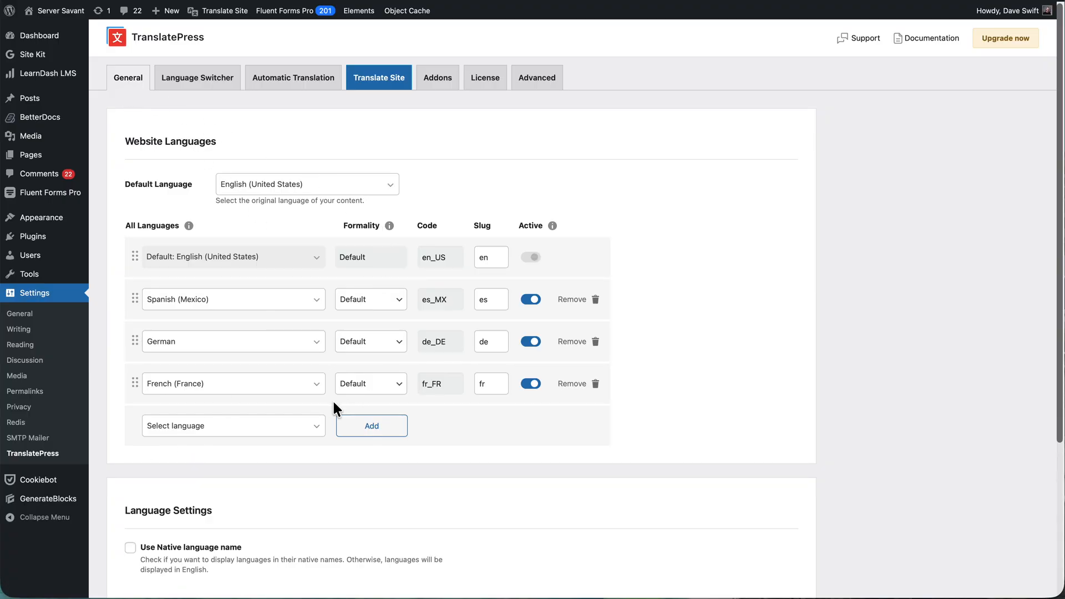
Browse the TranslatePress language list for additional languages beyond Spanish, German and French
left_click(233, 426)
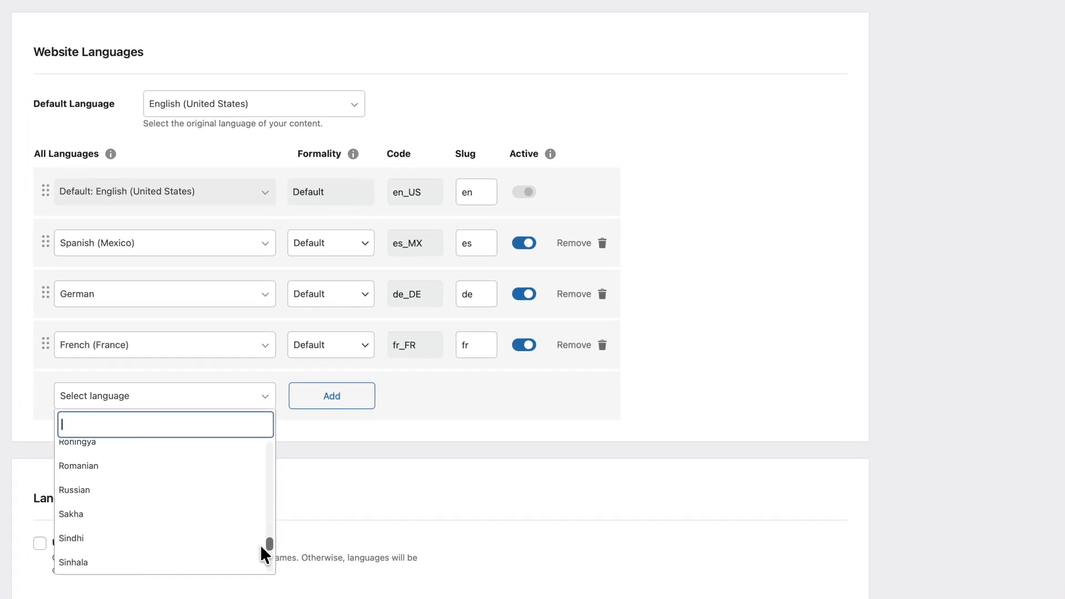
scroll("down", 3)
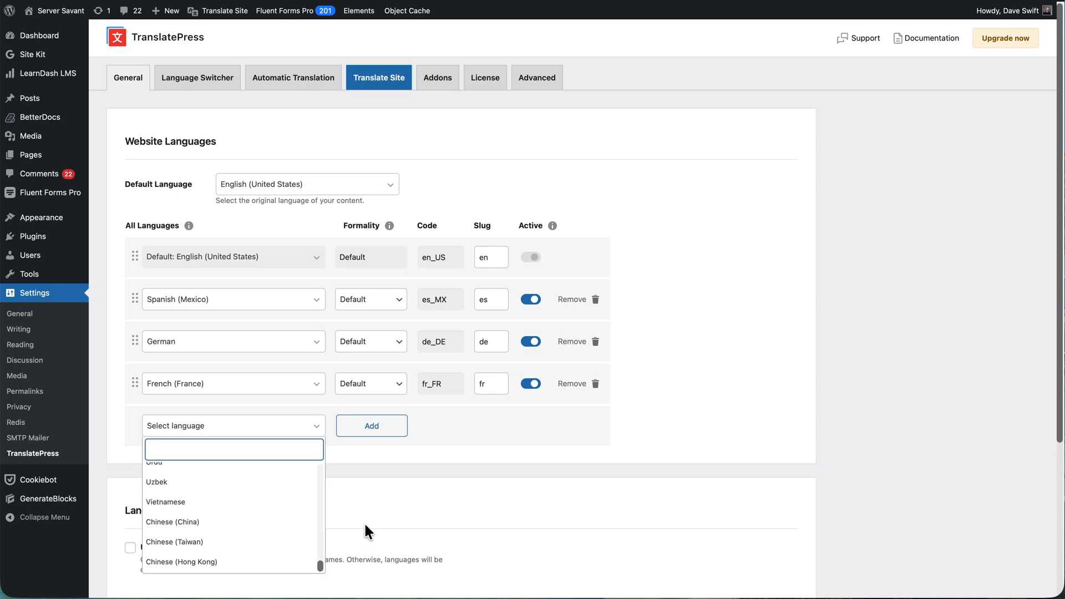
mouse_move(396, 488)
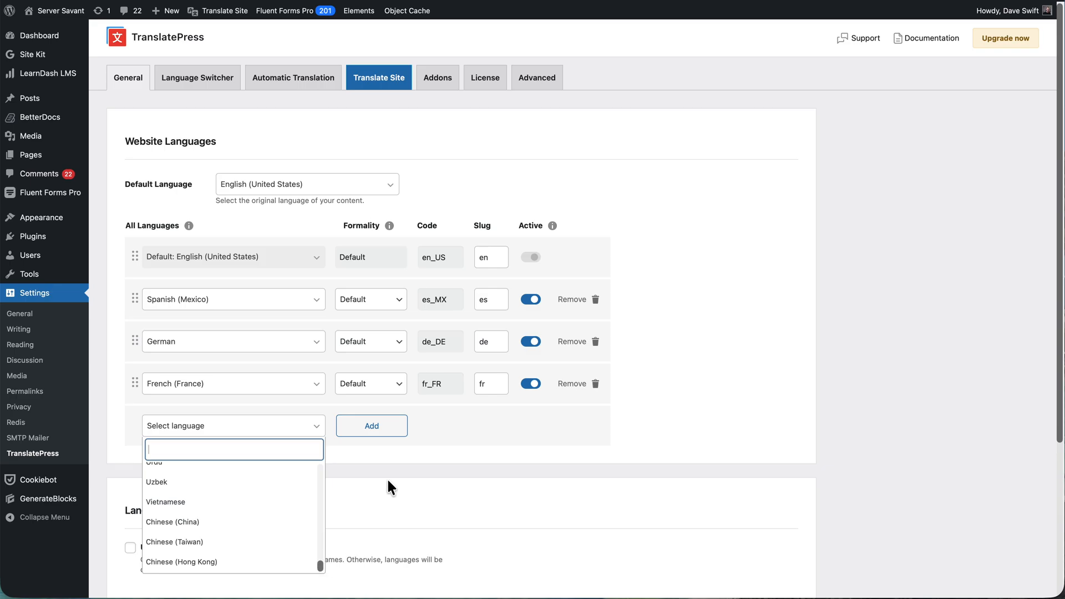
left_click(197, 78)
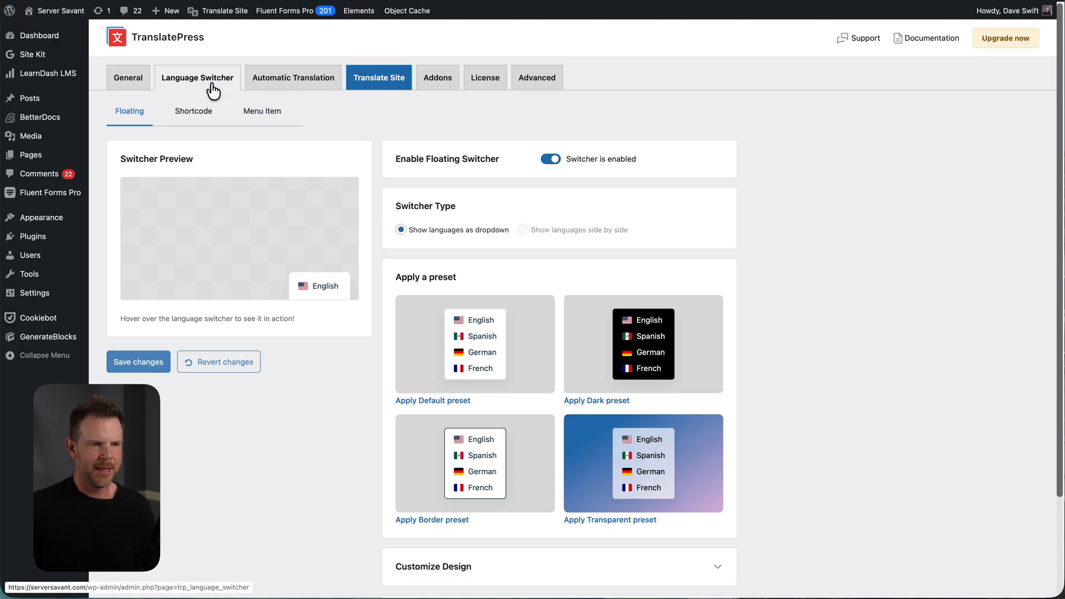
Review the Floating switcher settings, then the Menu Item and [language-switcher] Shortcode options
scroll("down", 3)
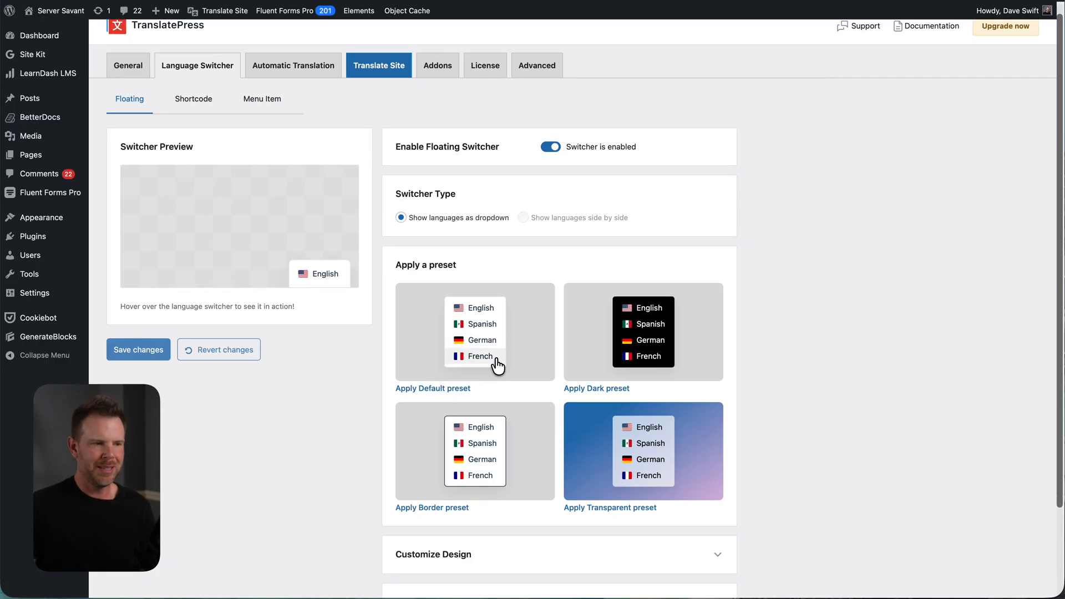
scroll("down", 3)
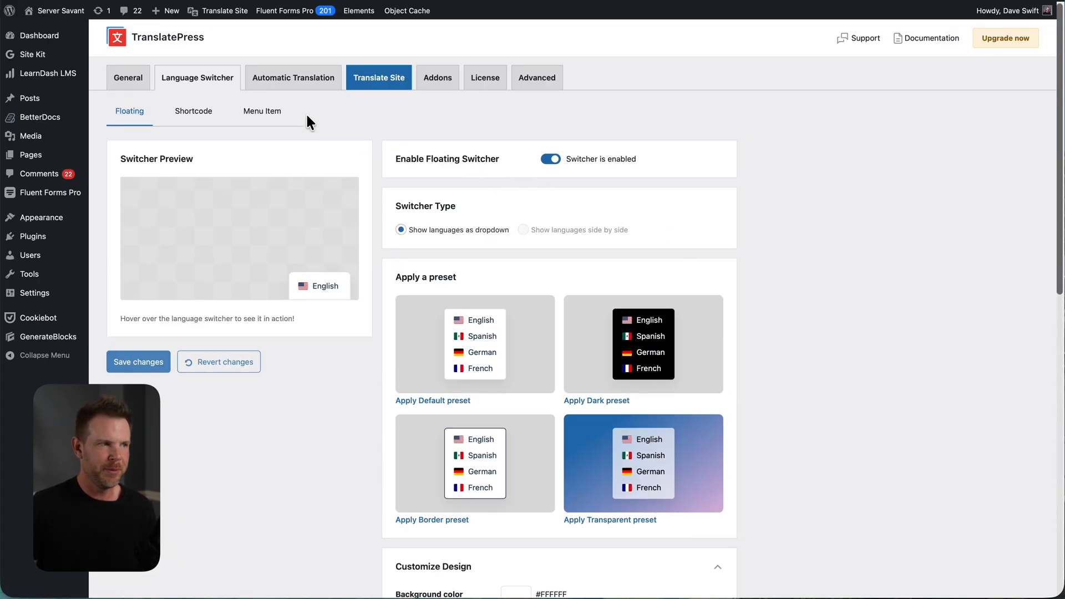
left_click(262, 111)
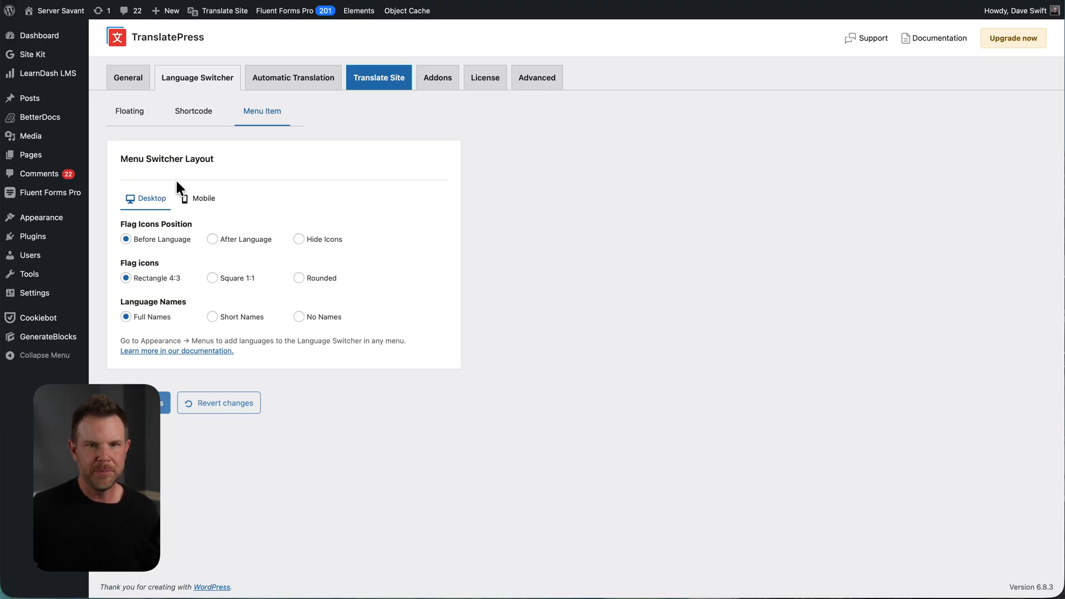
left_click(193, 111)
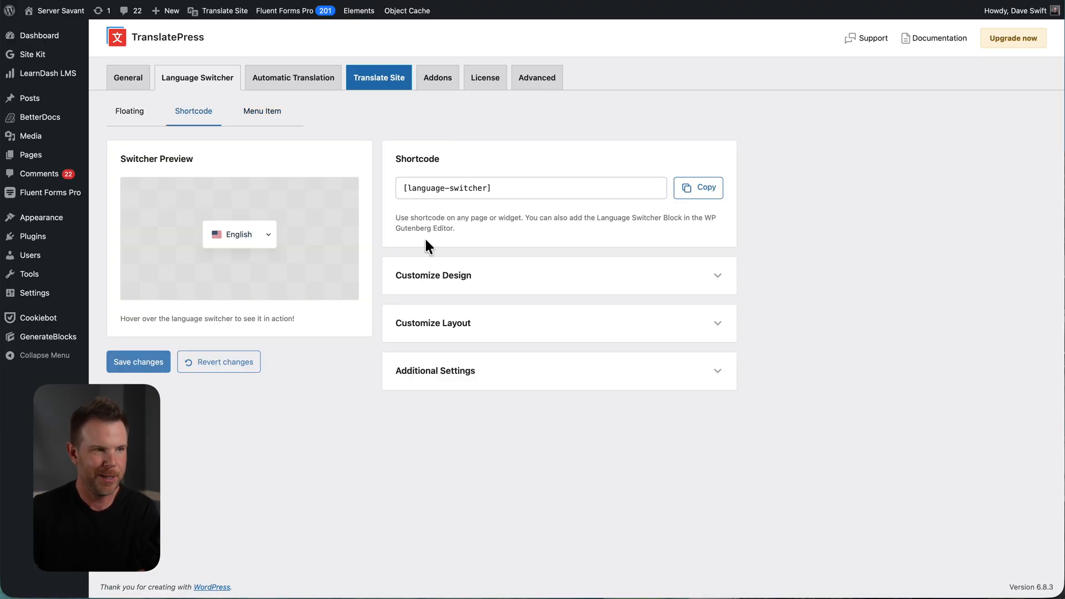
mouse_move(669, 206)
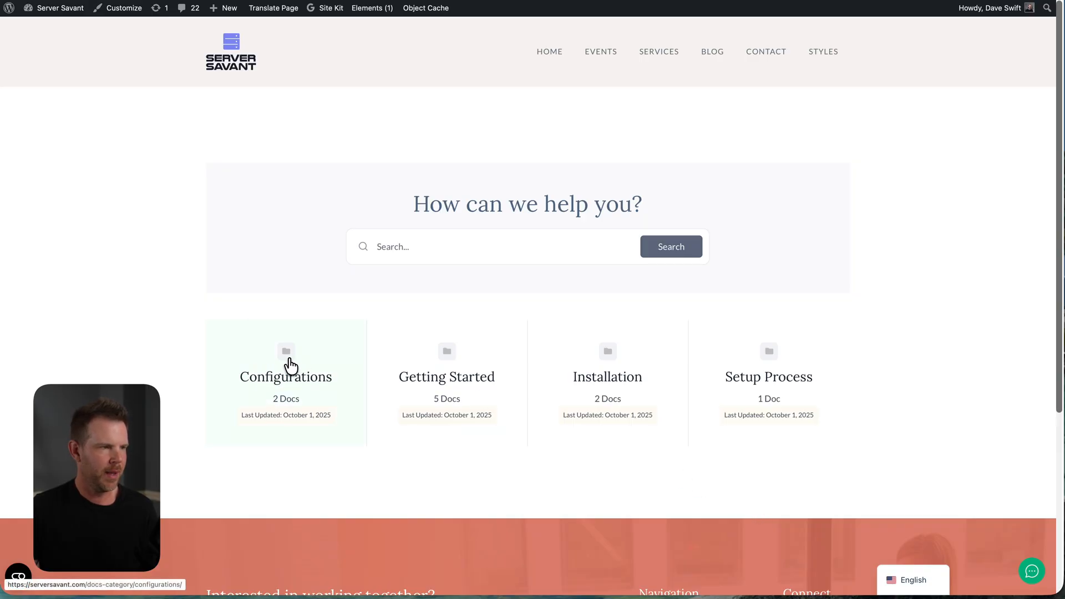
Open the Configurations docs category and its river ecosystems article
left_click(285, 377)
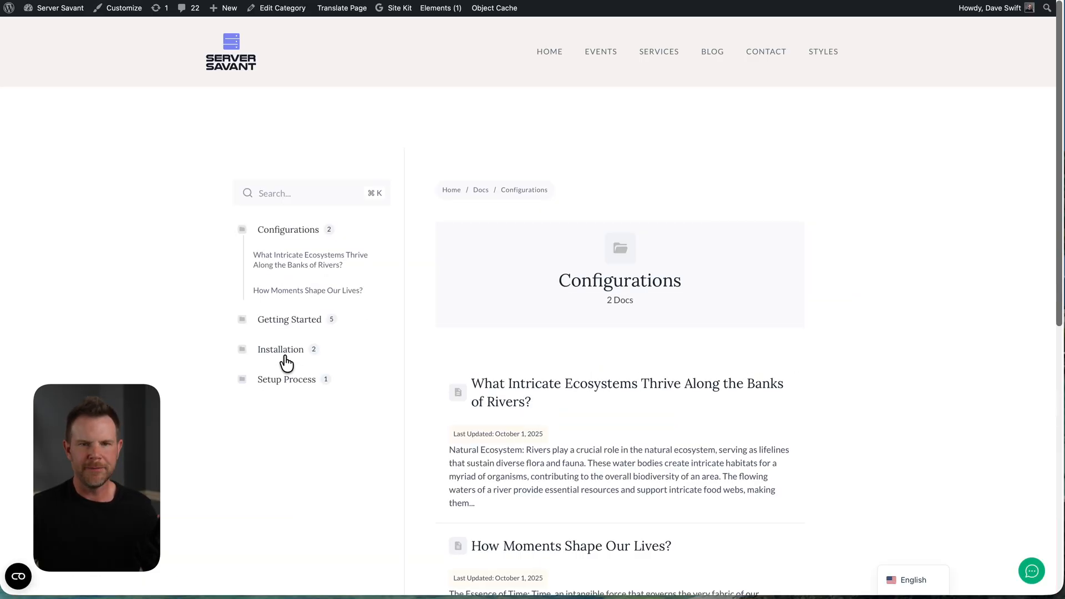
left_click(626, 393)
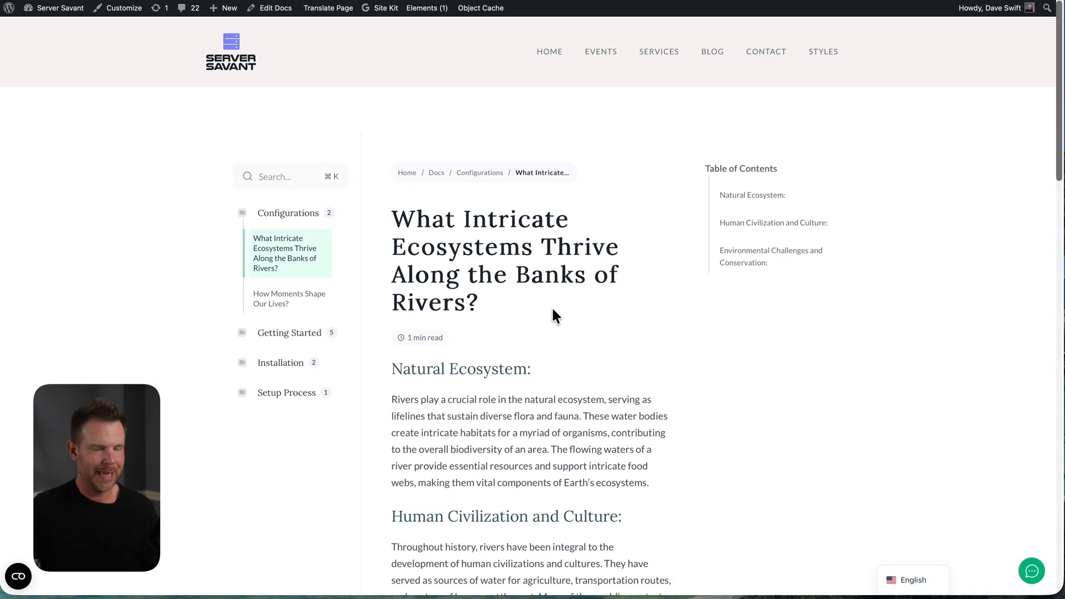
mouse_move(551, 324)
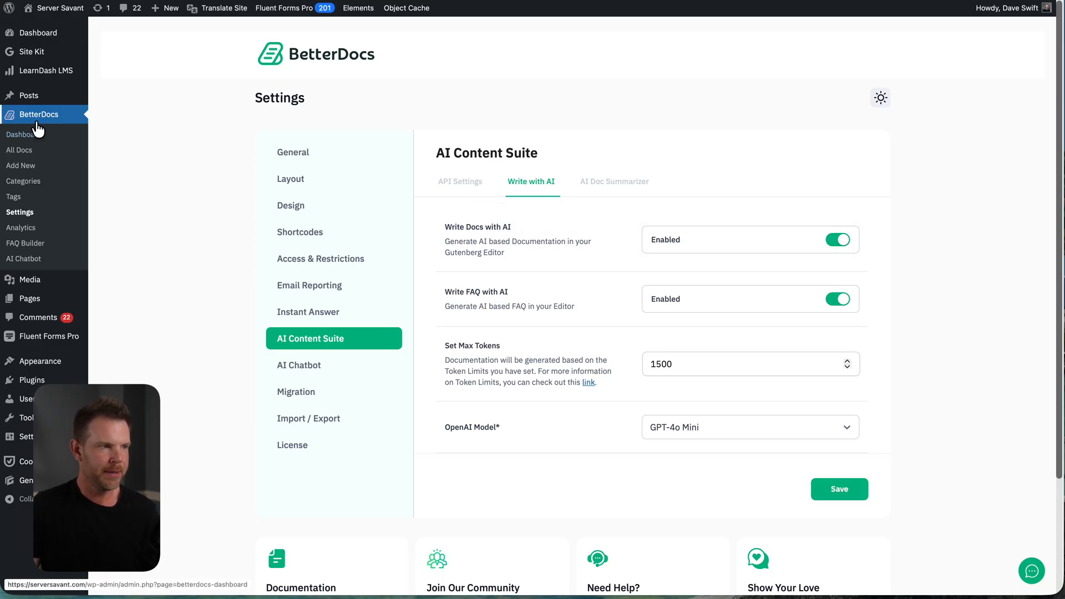
mouse_move(415, 270)
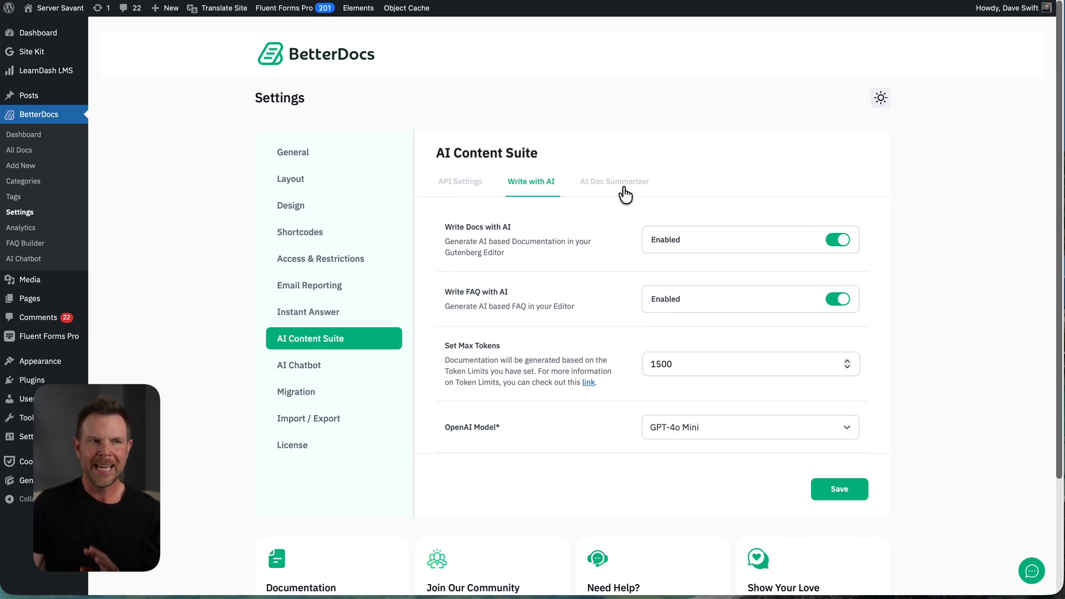
Check the AI Doc Summarizer tab, then return to Write with AI settings
left_click(614, 181)
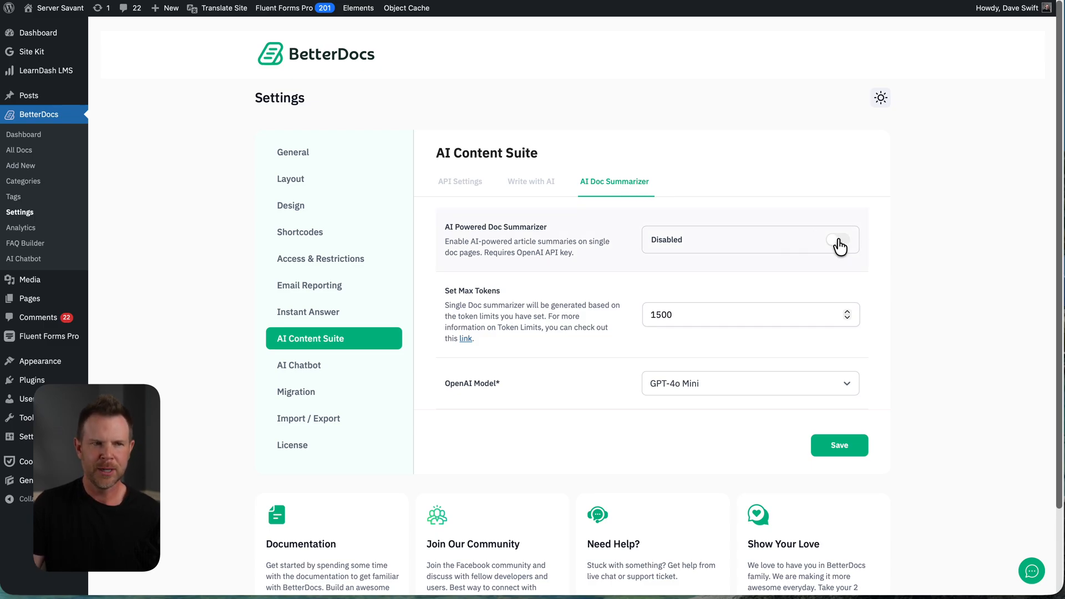
left_click(531, 181)
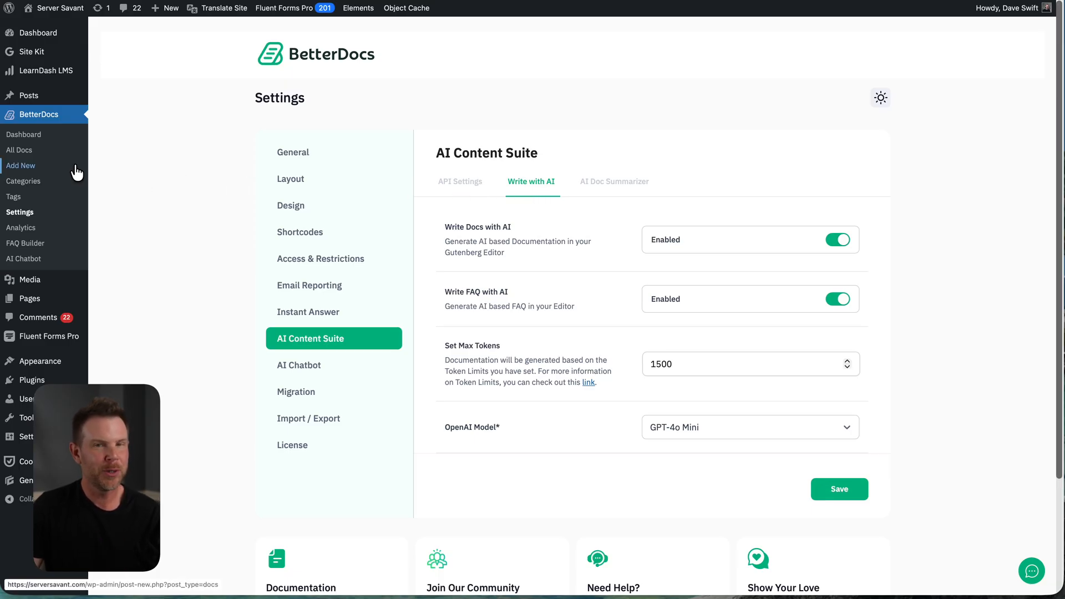
mouse_move(37, 168)
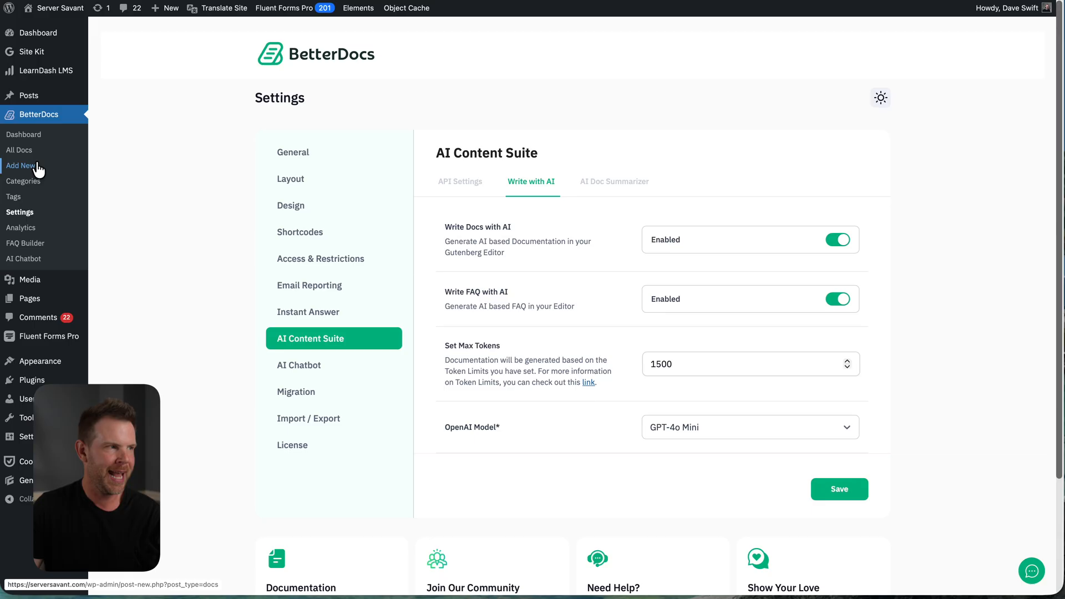
AI-generate the SPF Google Workspace doc with keywords email deliverability, spf, spam, inbox
left_click(20, 165)
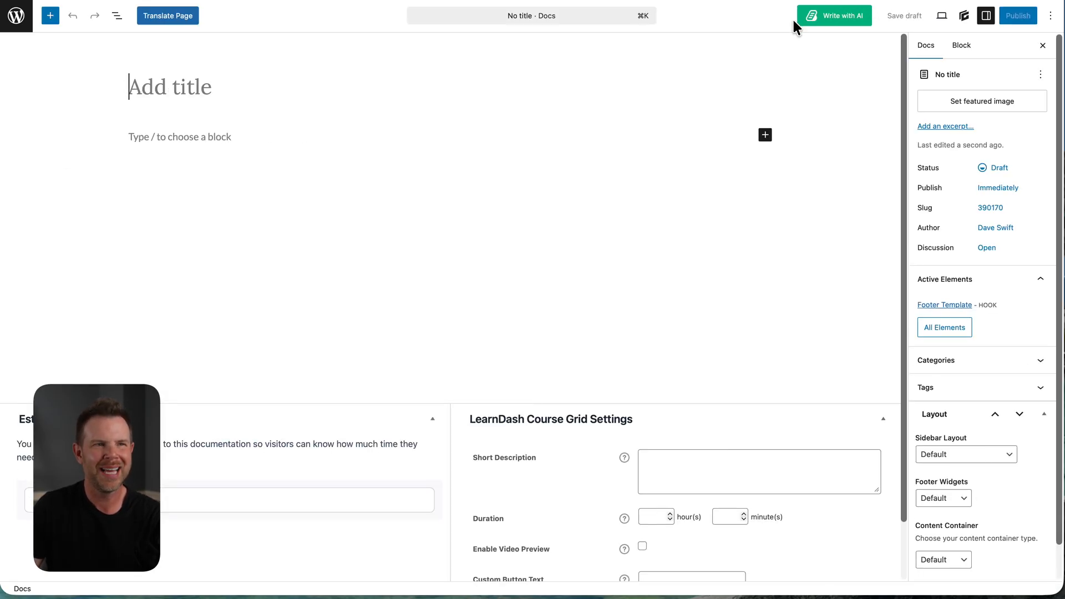
mouse_move(843, 43)
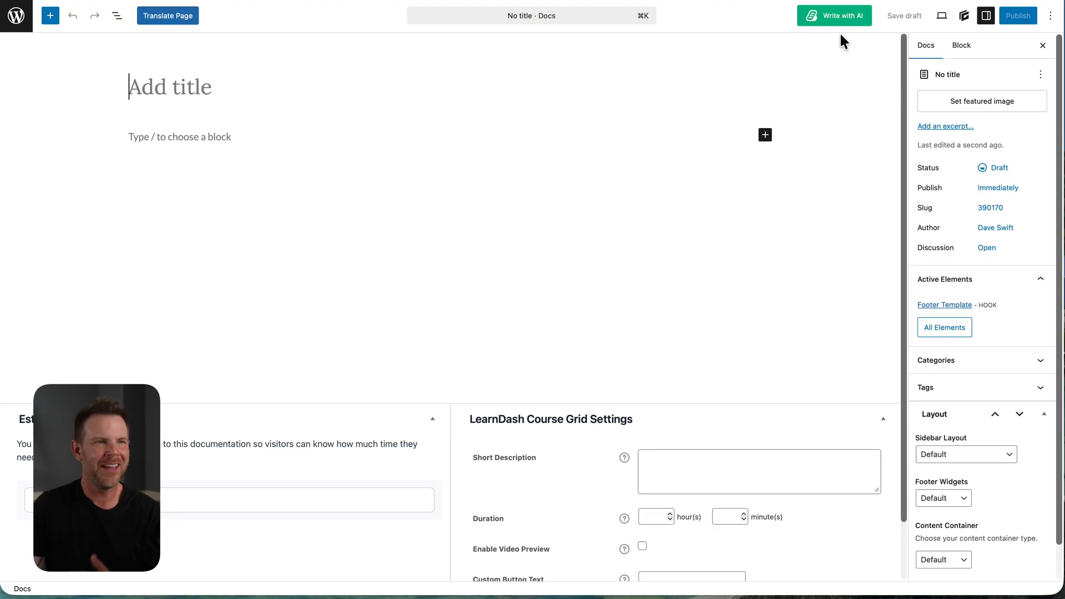
left_click(834, 15)
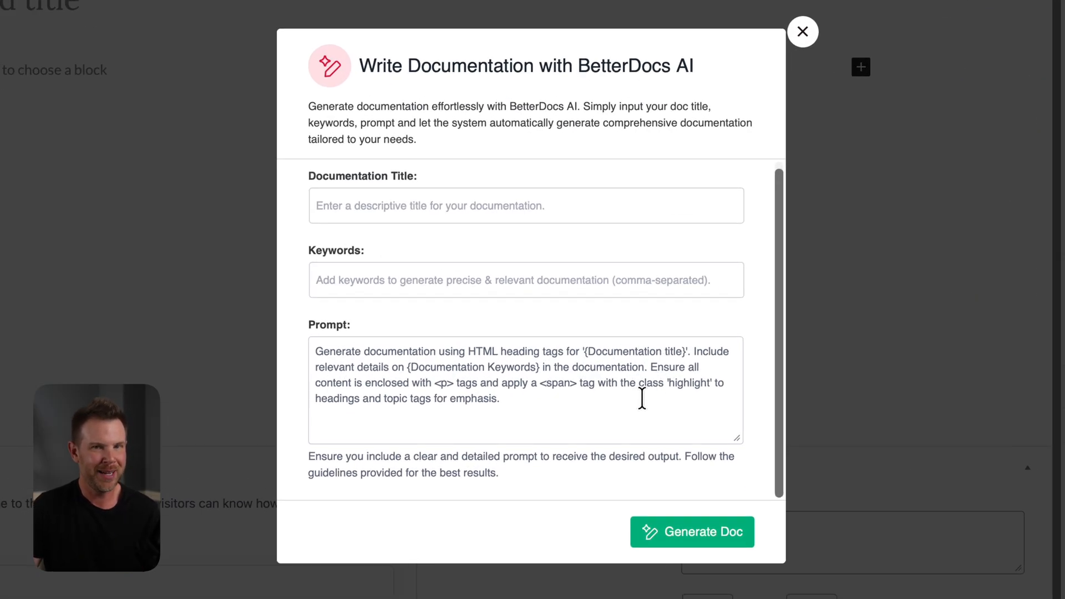
type("email deliverability,")
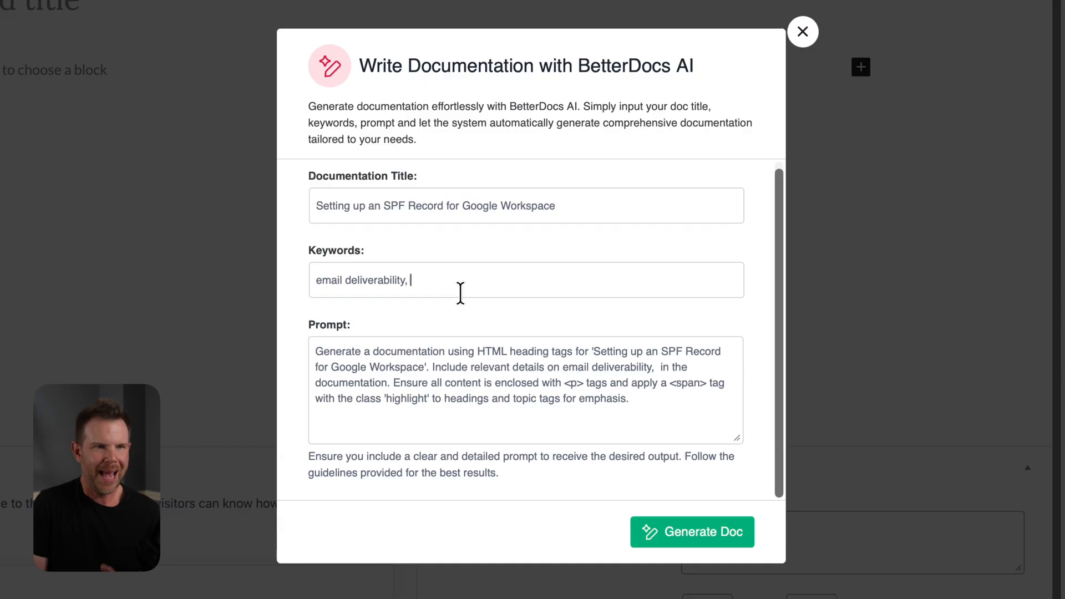
mouse_move(362, 320)
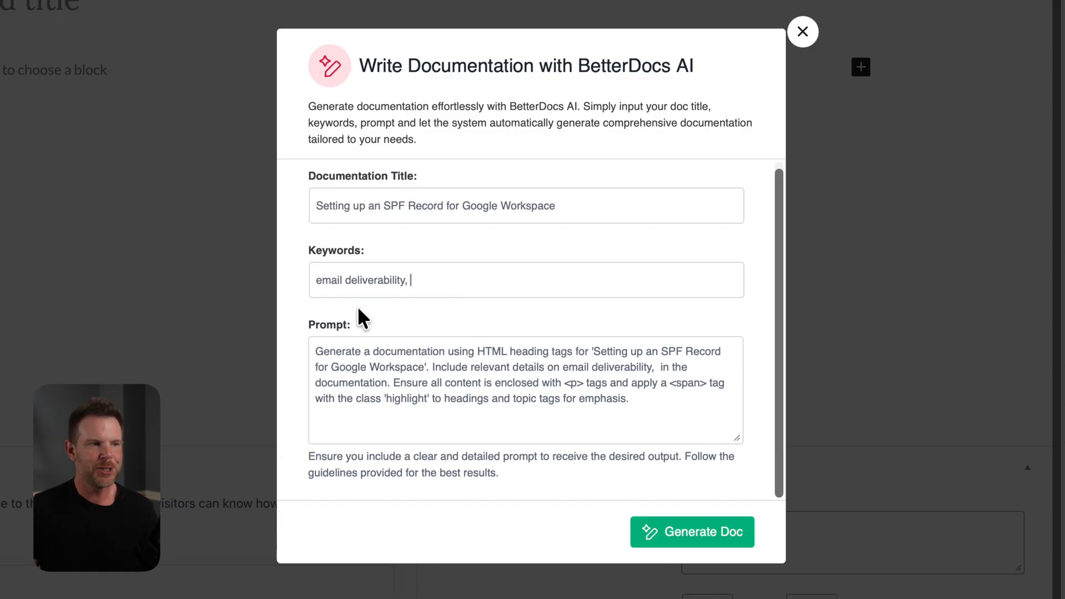
mouse_move(302, 219)
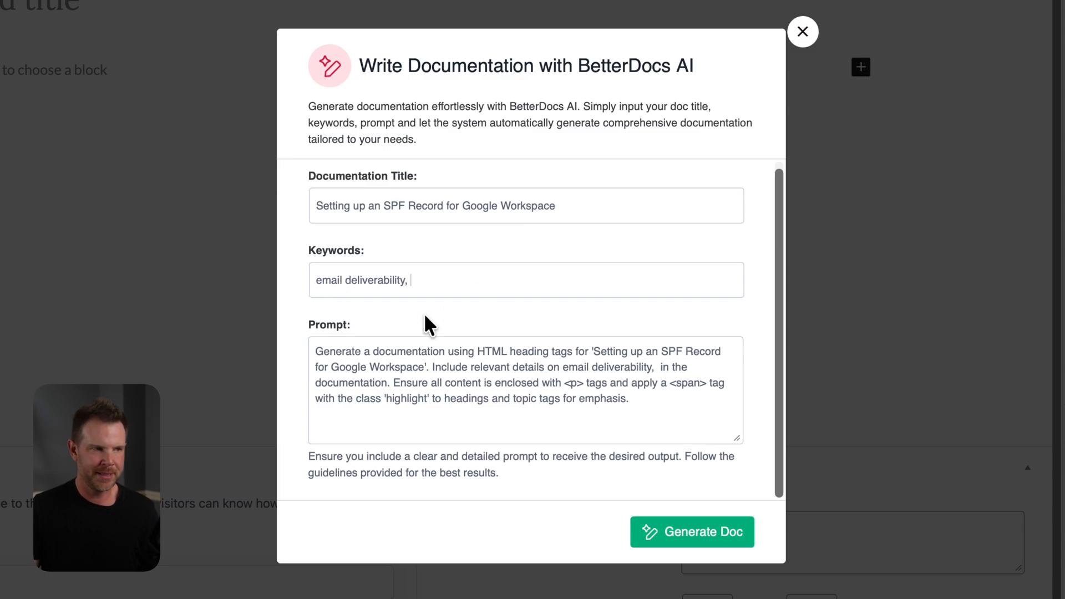
mouse_move(455, 280)
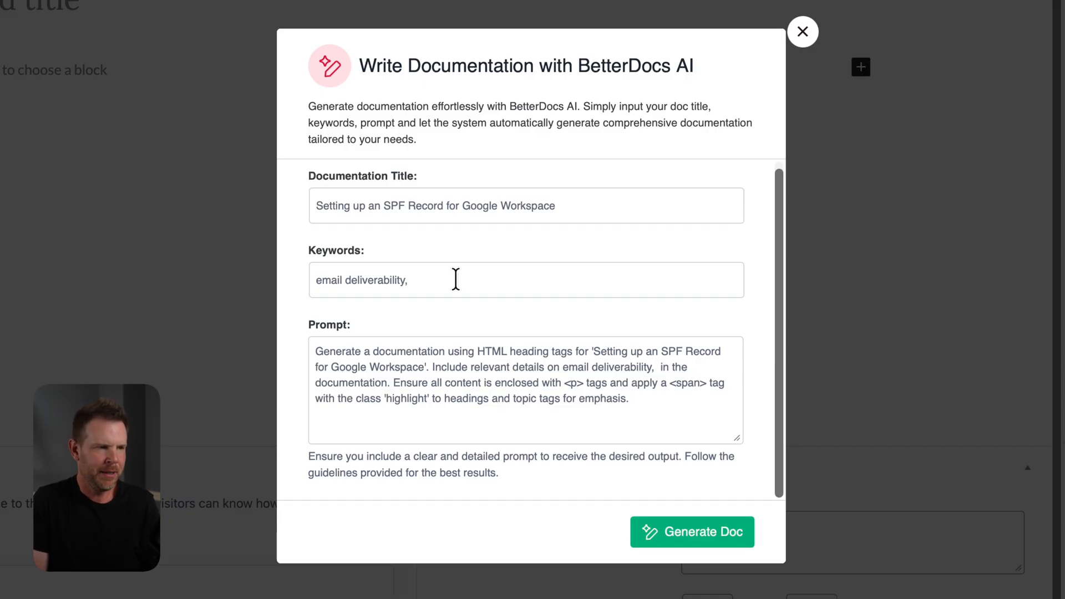
type("spf")
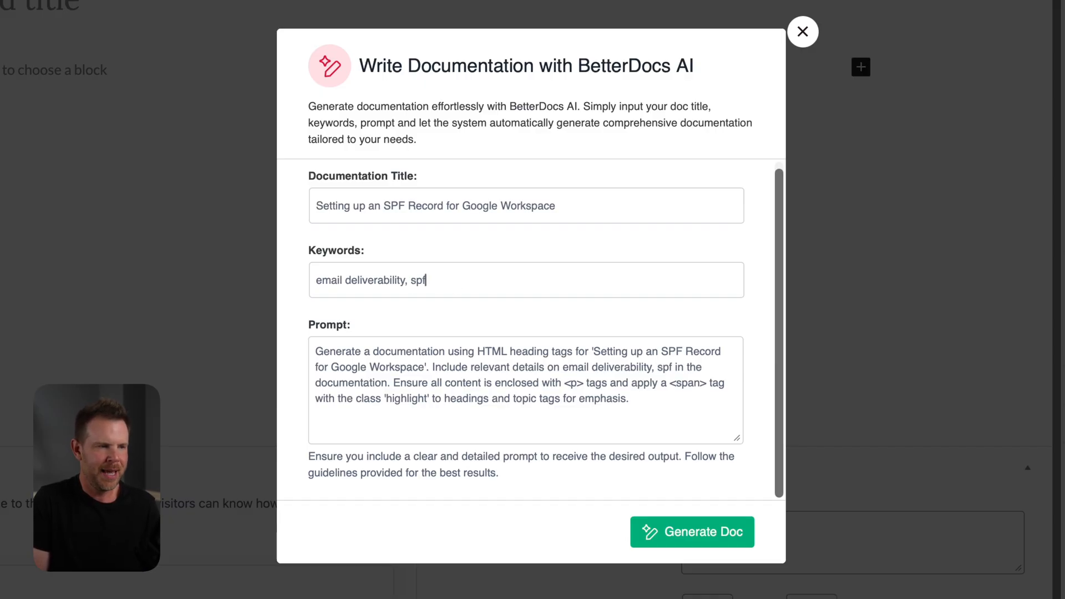
type(", spam,")
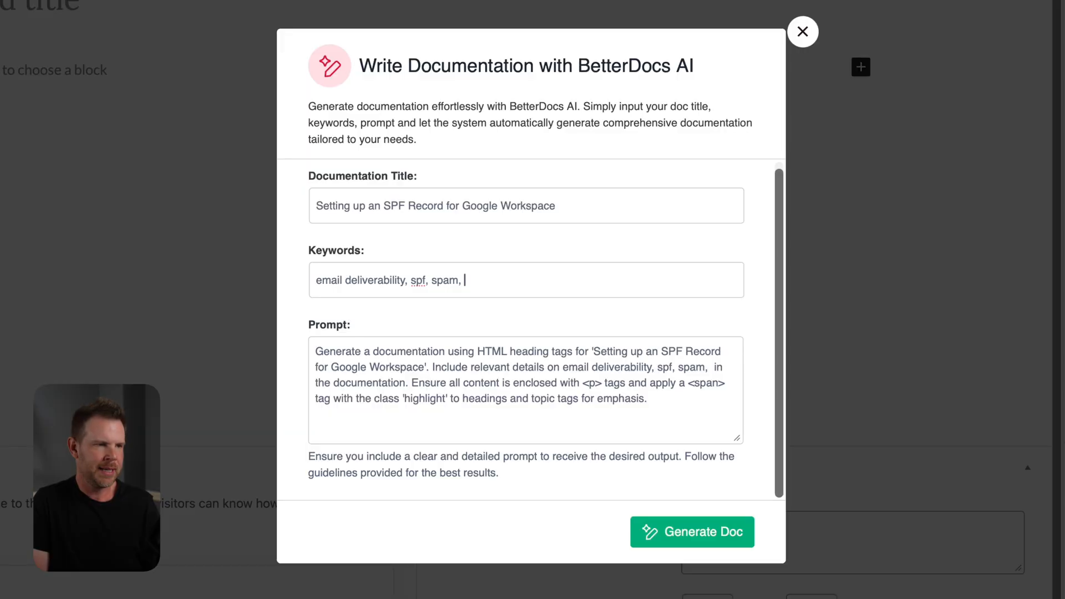
type("inbox")
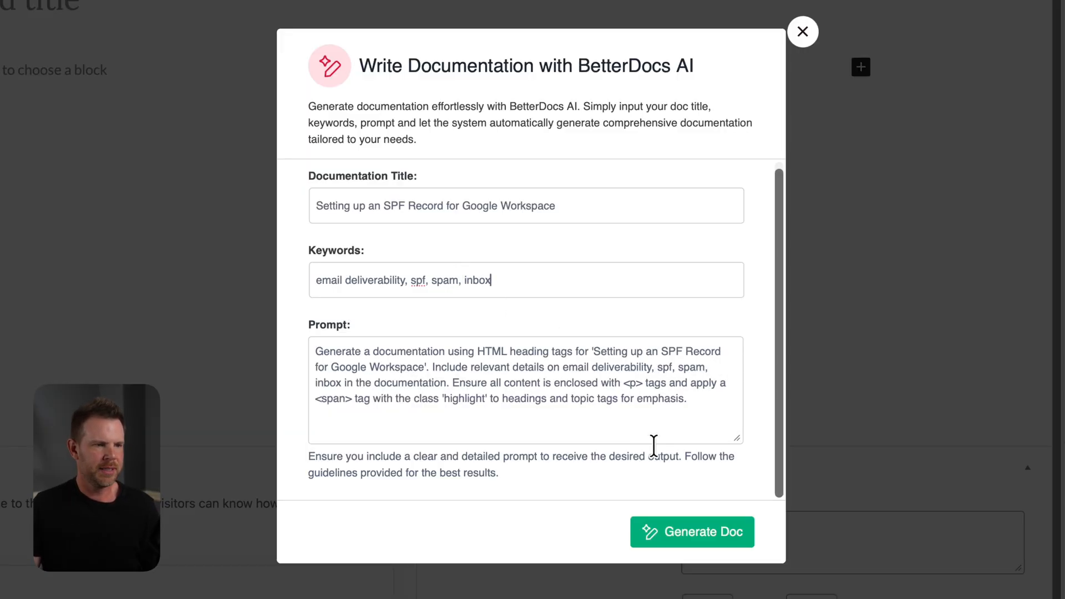
left_click(691, 532)
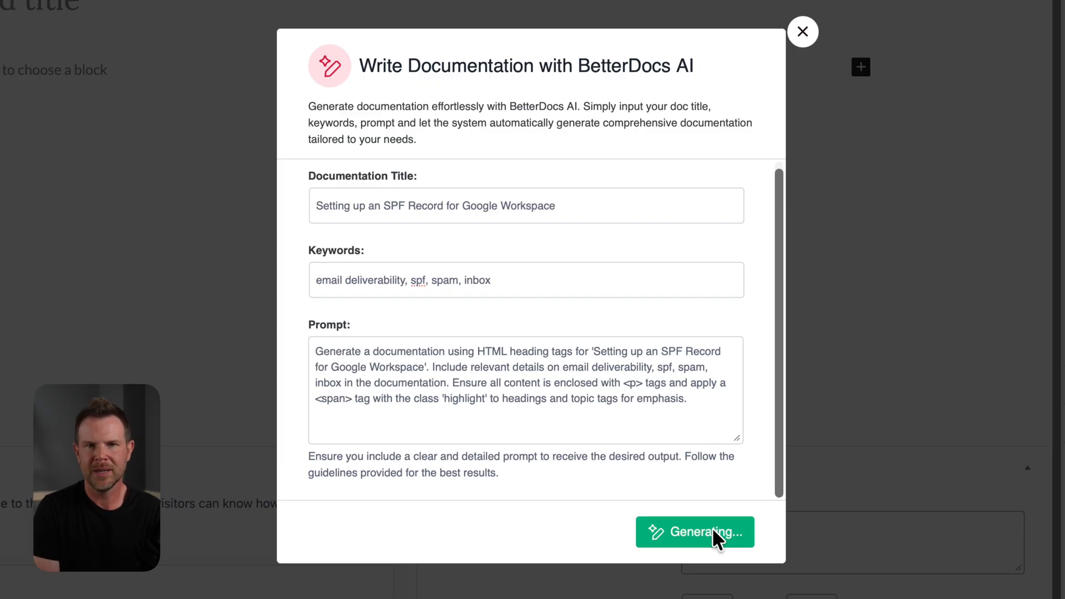
left_click(694, 532)
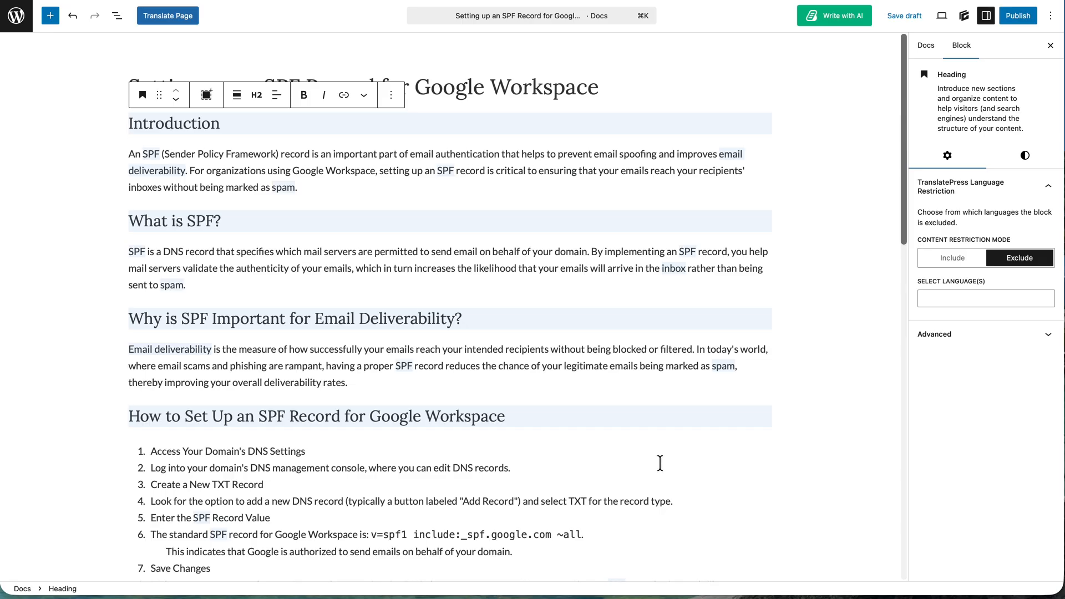
Add the BetterDocs AI Doc Summarizer block below the SPF doc title, save, and view it
left_click(129, 123)
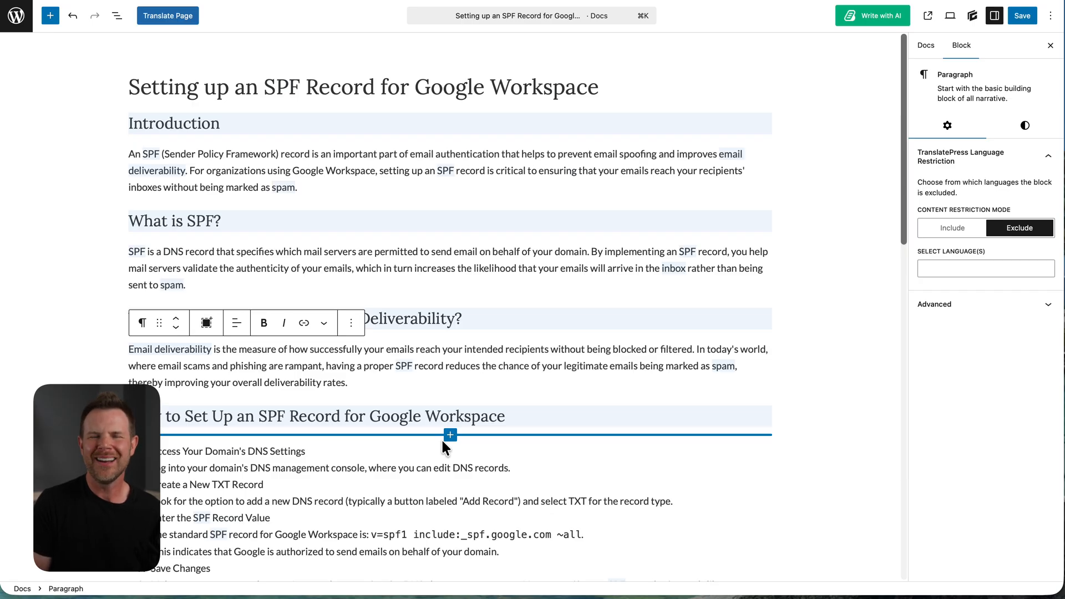
left_click(482, 366)
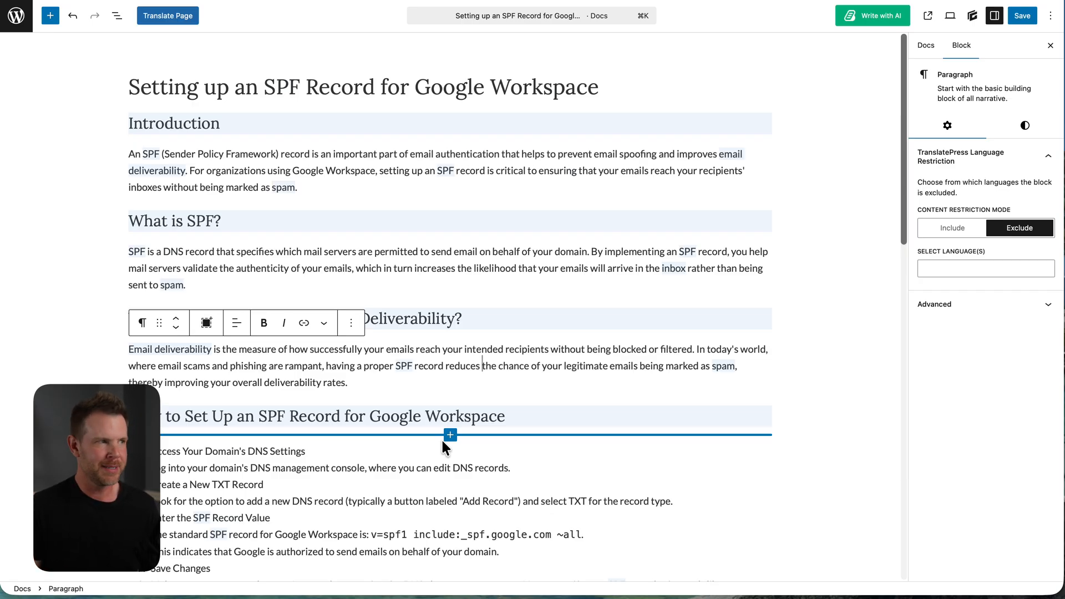
left_click(49, 15)
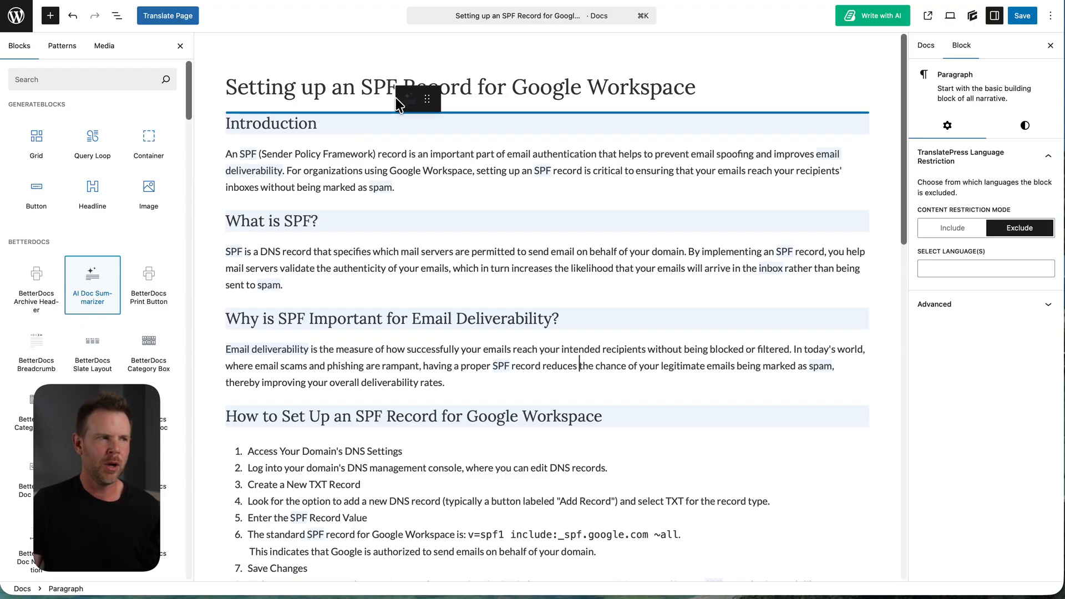
left_click(91, 284)
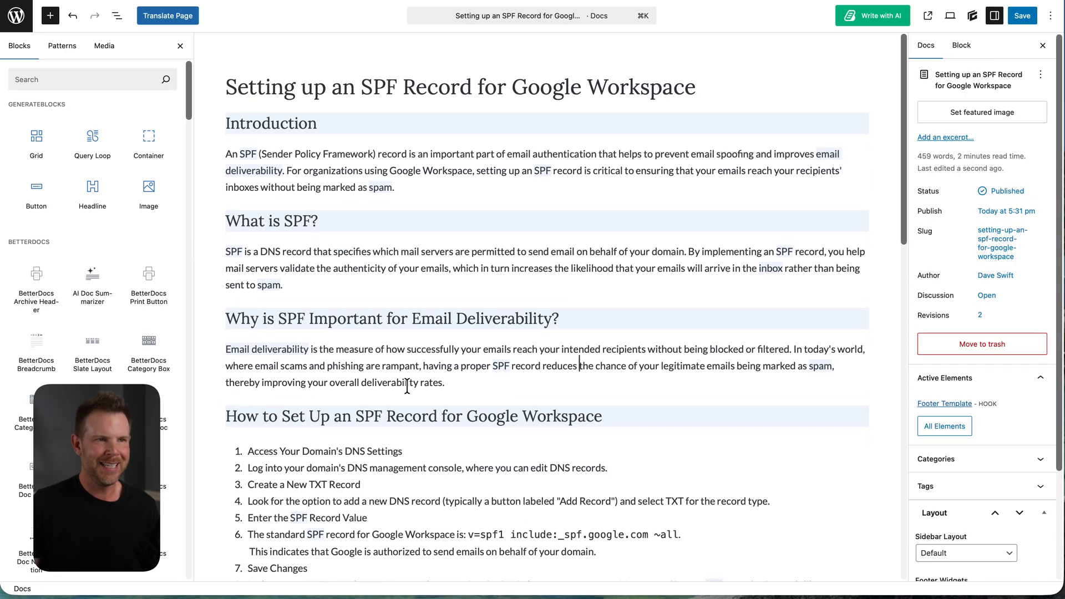
left_click(1021, 15)
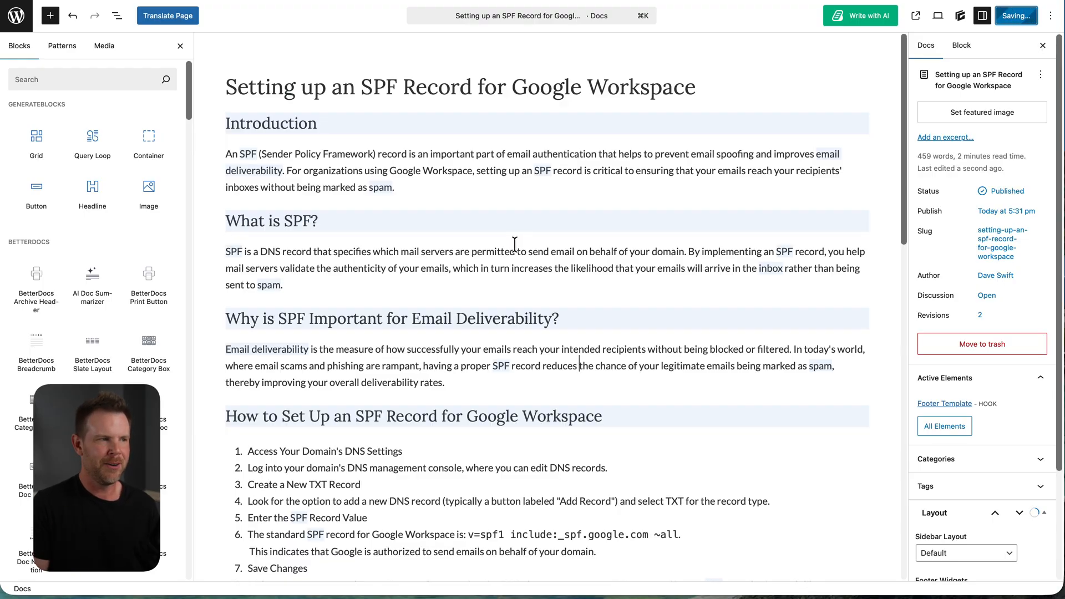
left_click(1016, 15)
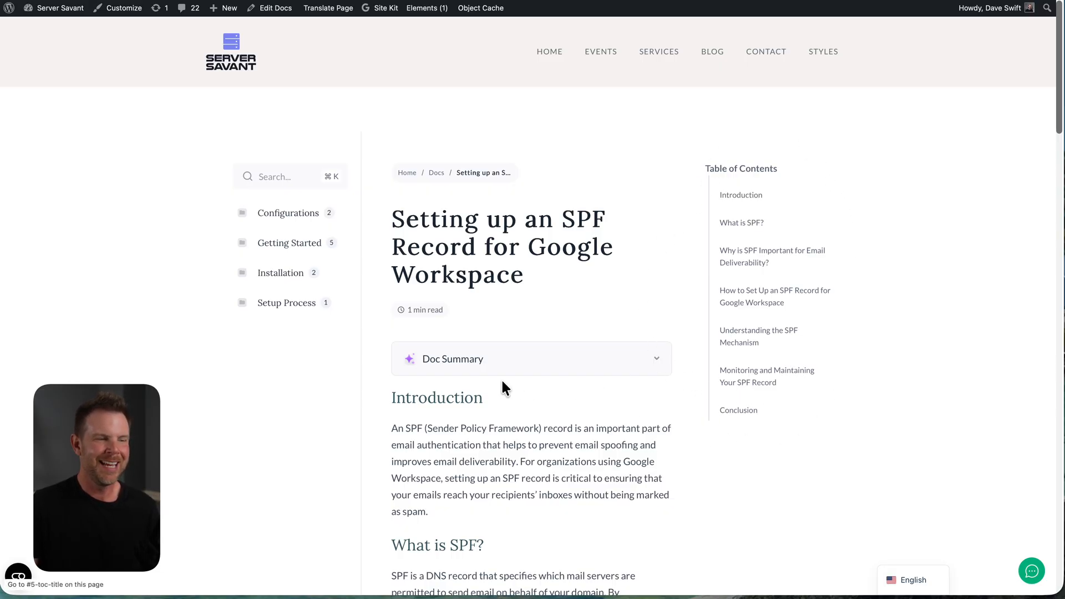
Scroll through the live SPF for Google Workspace article to reach its Doc Summary
scroll("down", 3)
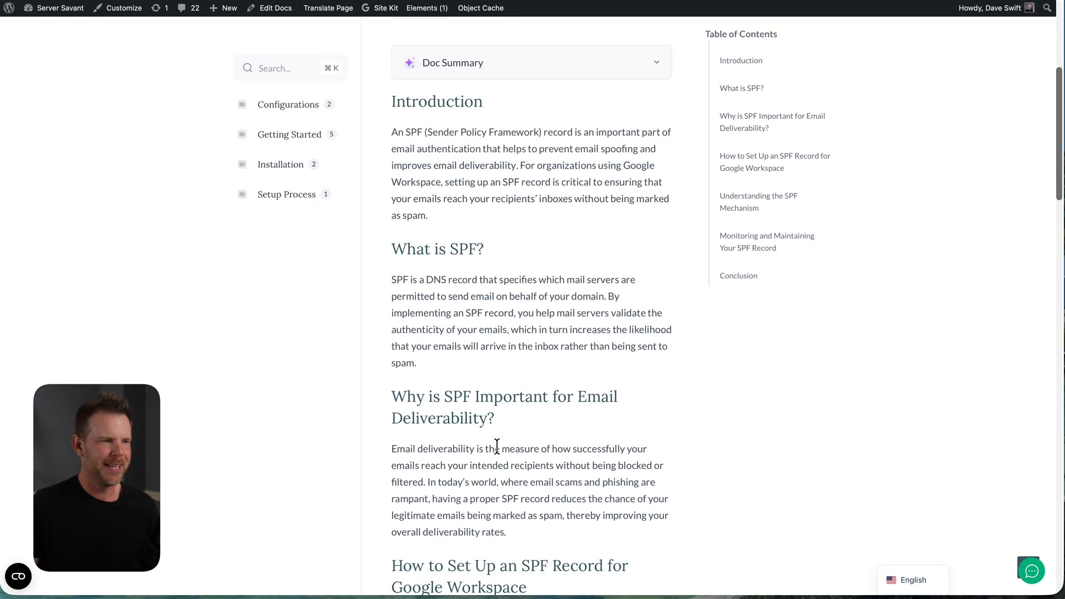
scroll("down", 3)
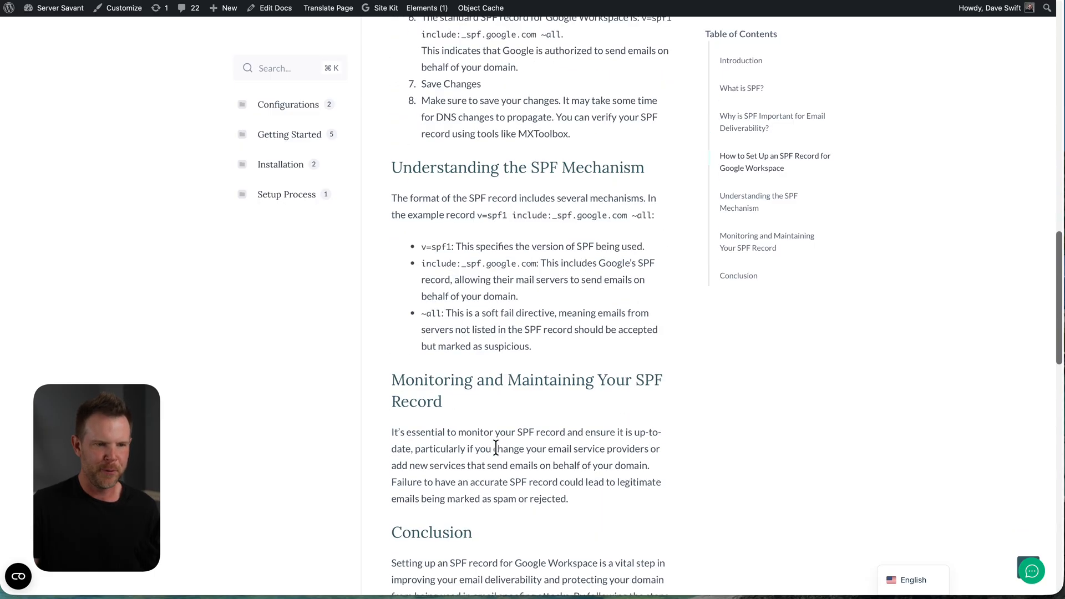
scroll("up", 3)
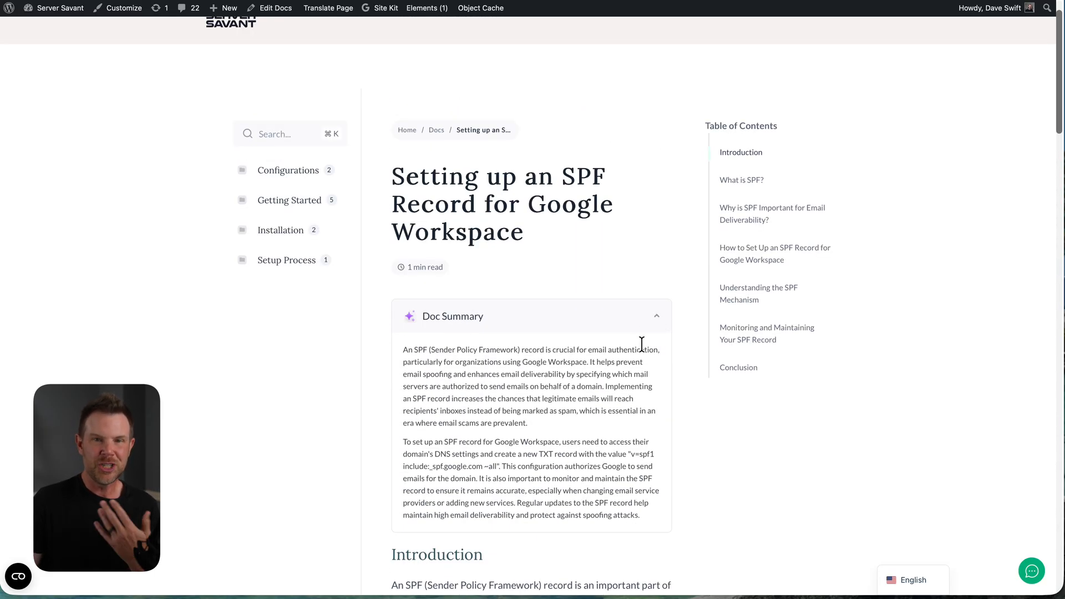
mouse_move(635, 344)
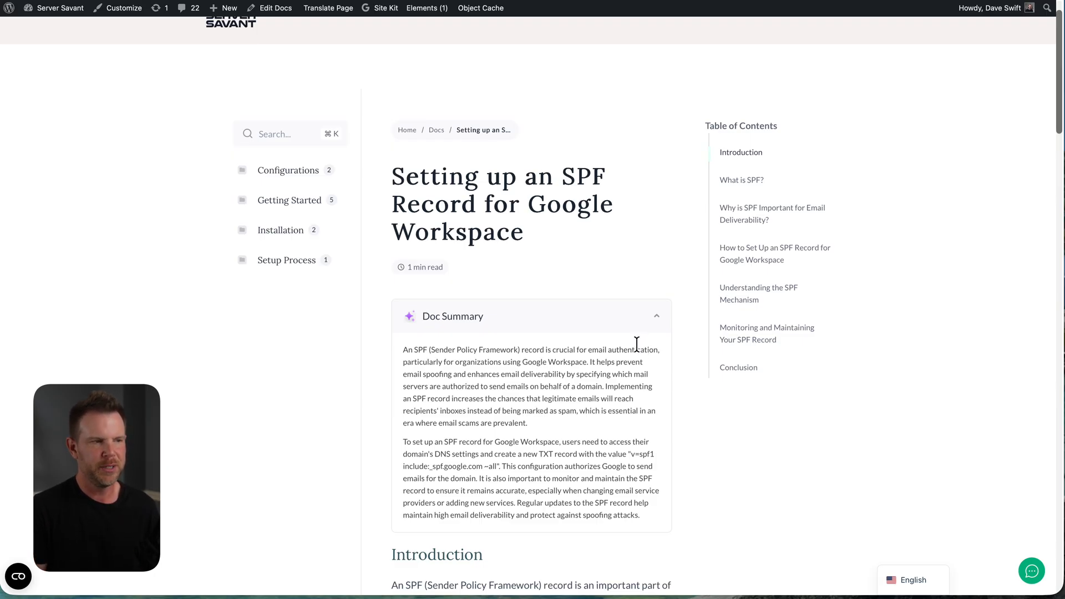
mouse_move(452, 346)
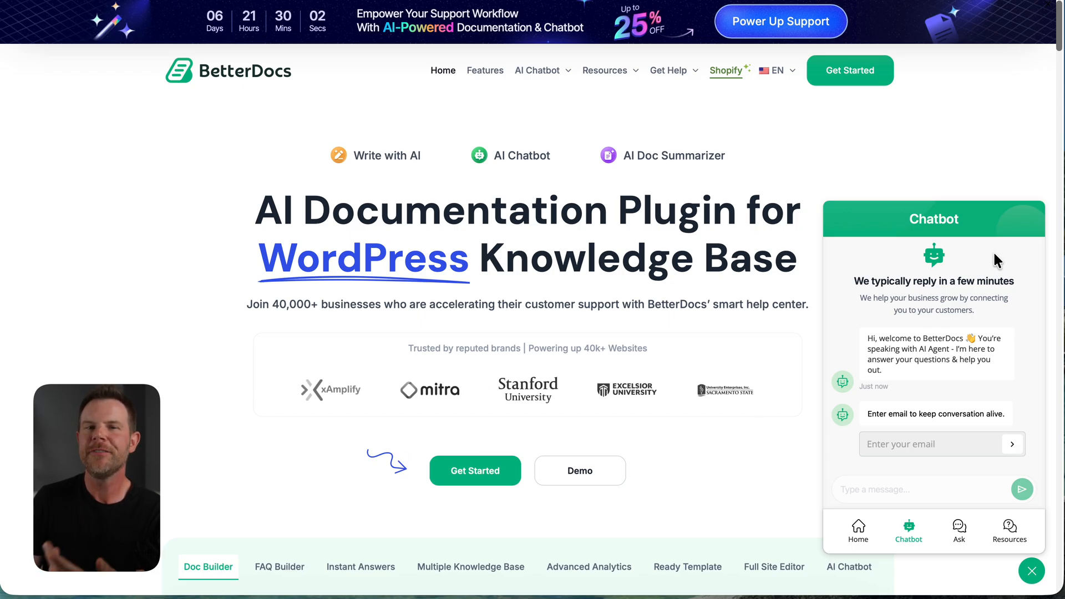
mouse_move(573, 167)
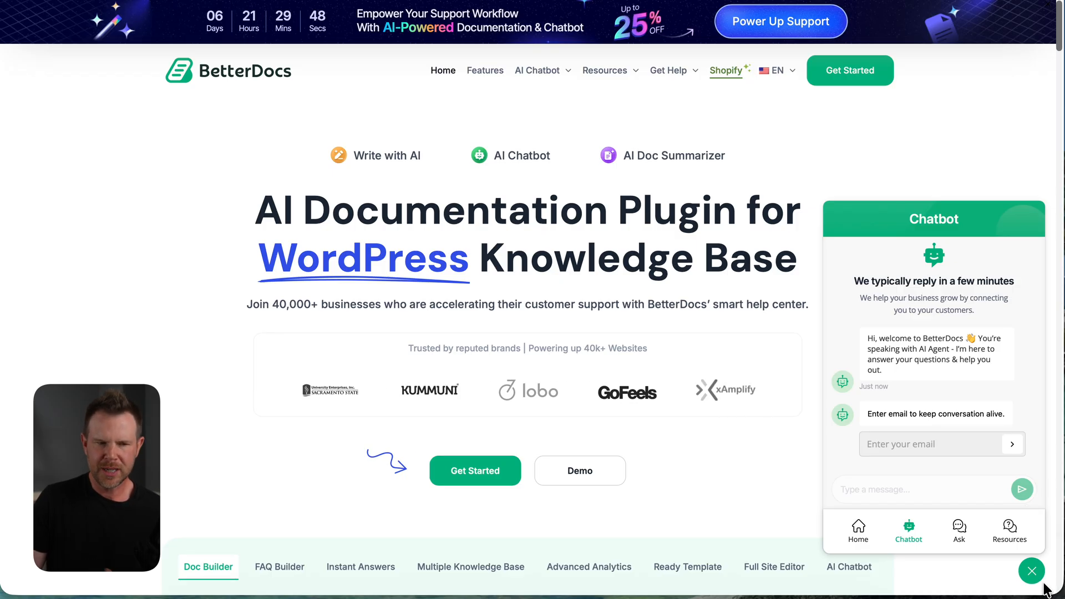
Close and reopen the betterdocs.com help widget, then switch it to the Chatbot tab
left_click(1031, 571)
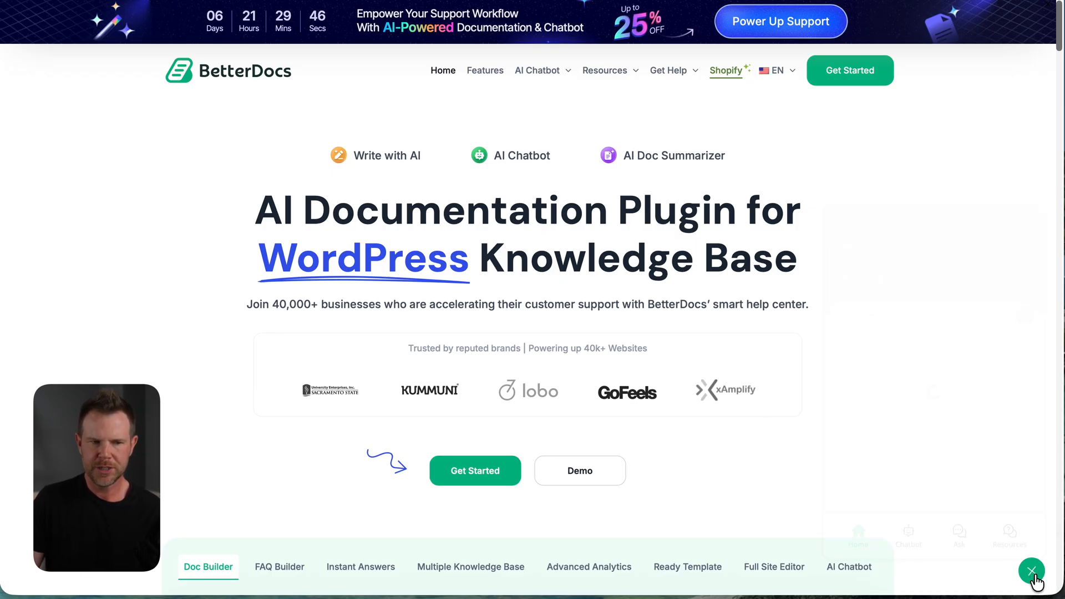
left_click(1032, 571)
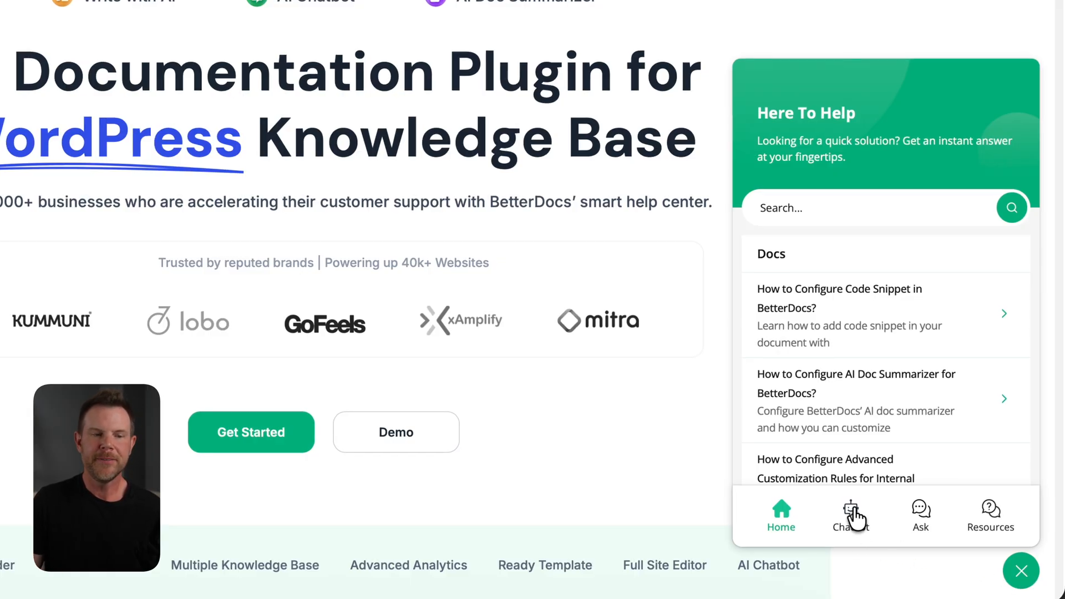
left_click(851, 516)
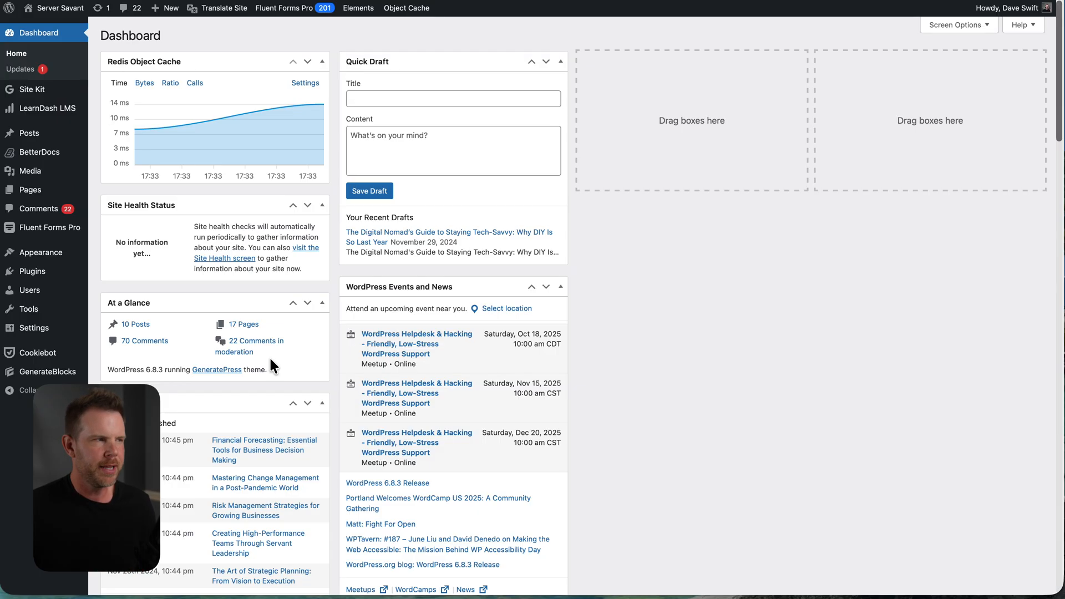
mouse_move(38, 108)
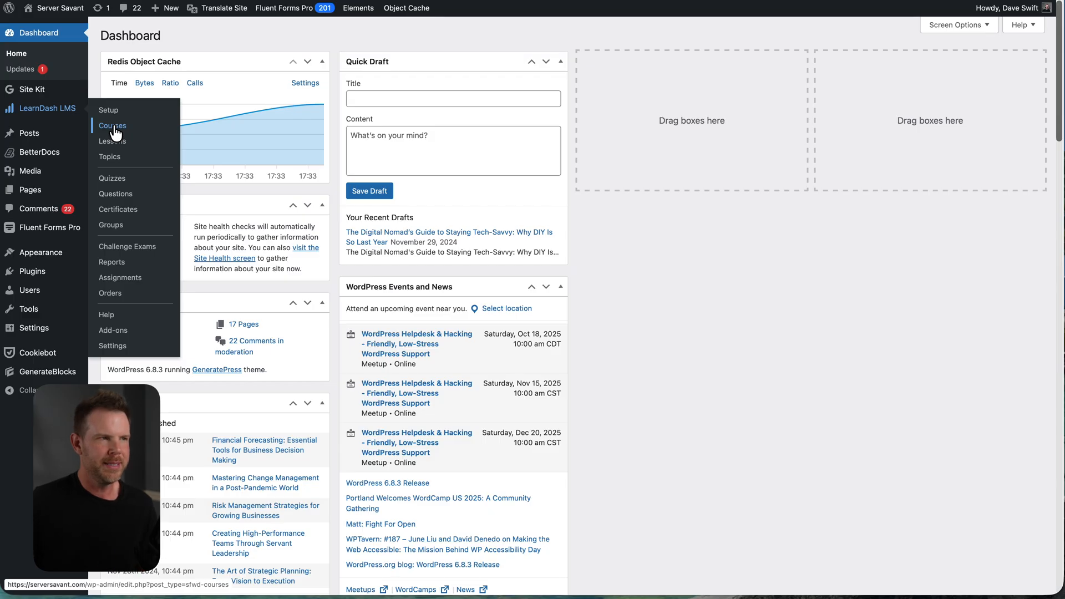
Open LearnDash Courses, try Add New Course, return, and reveal the Add New Course dropdown options
left_click(112, 126)
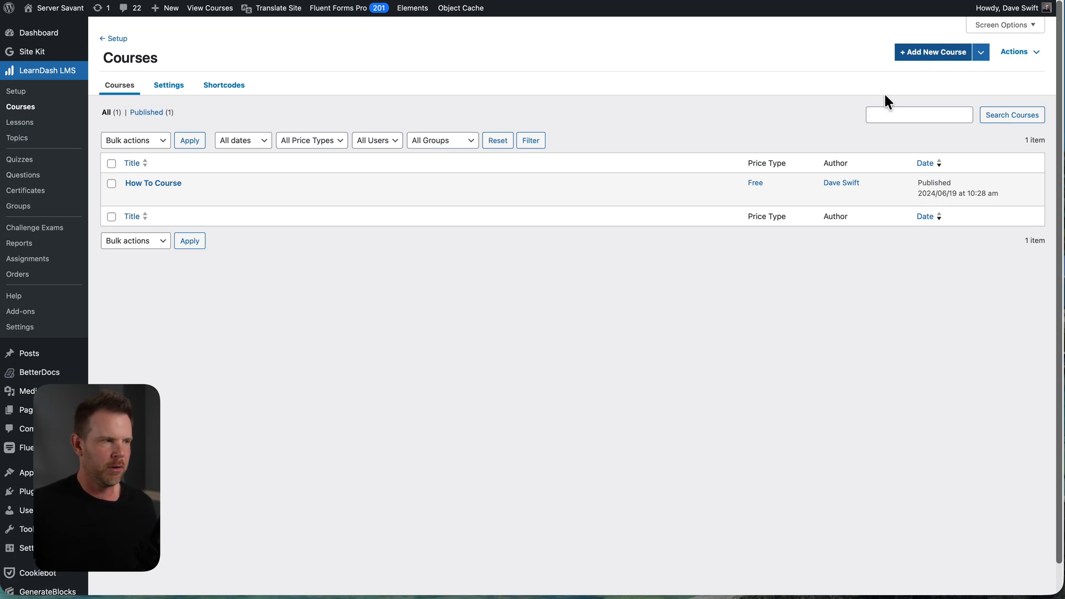
left_click(932, 52)
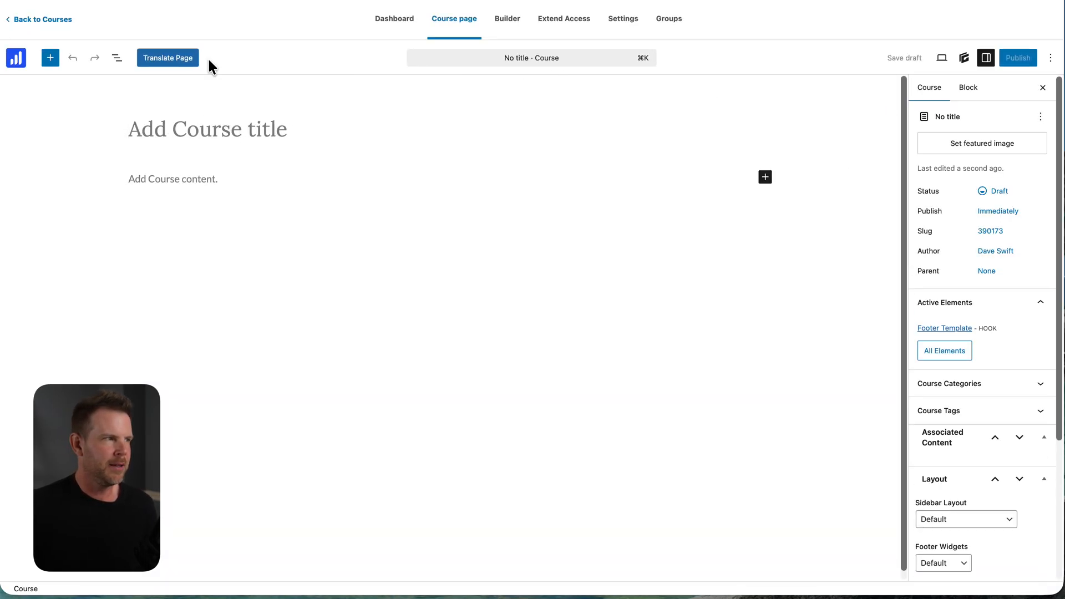
left_click(39, 19)
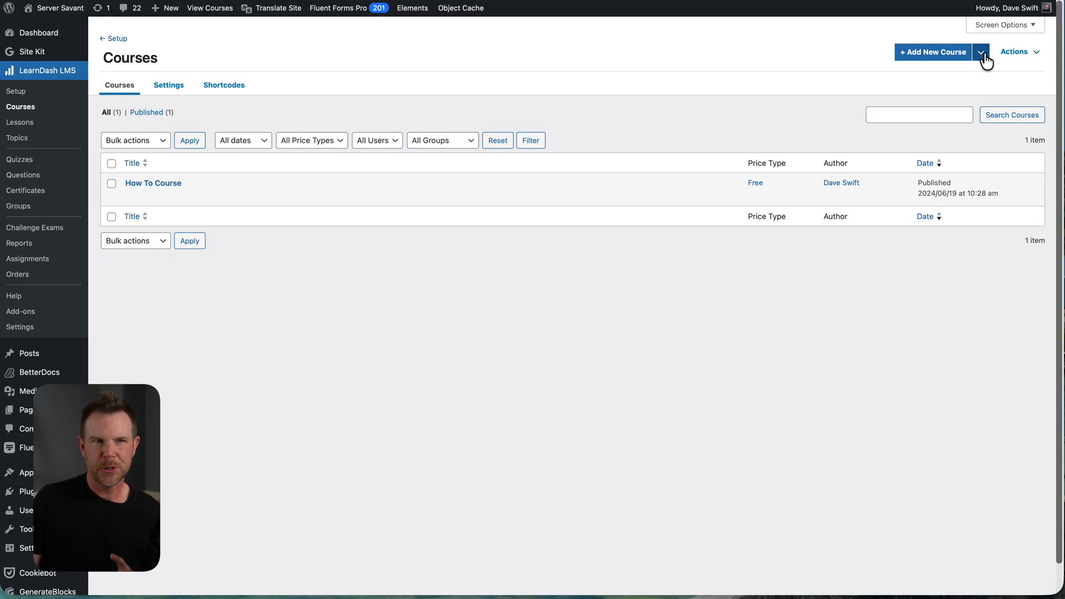
left_click(980, 52)
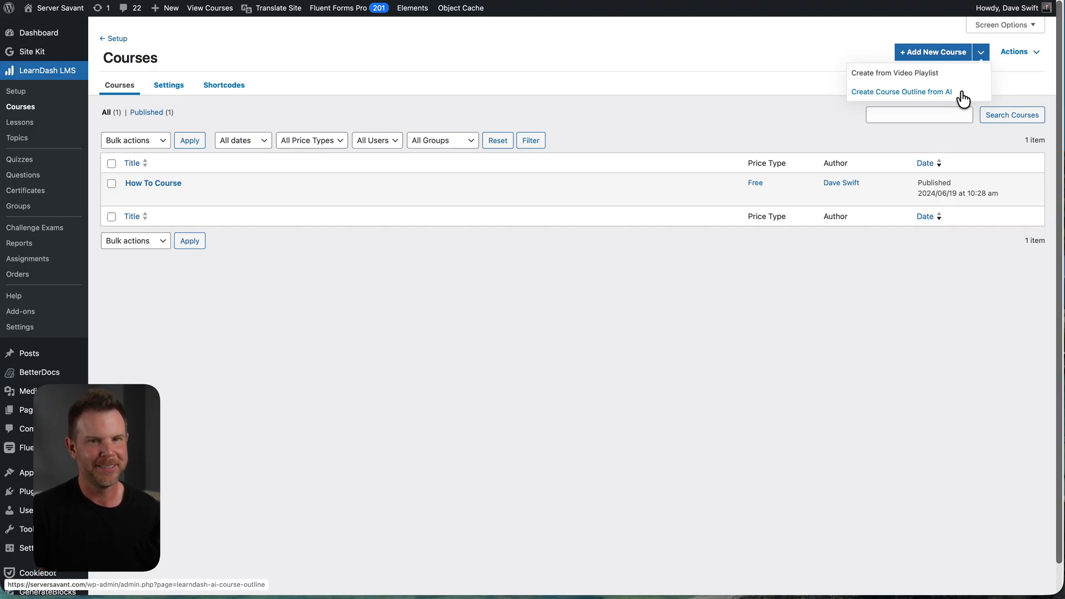
mouse_move(895, 73)
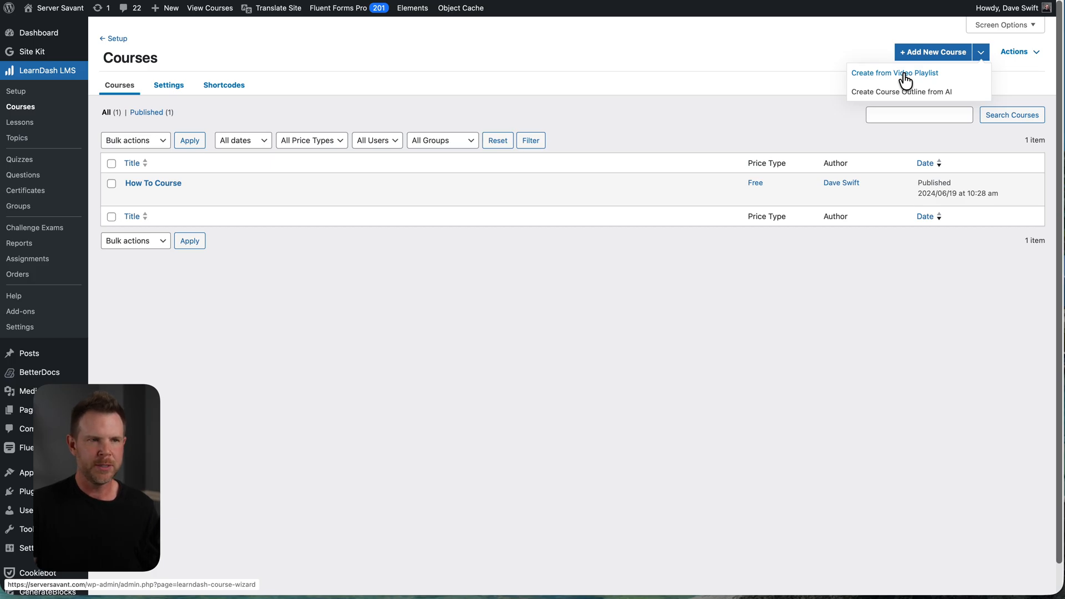
Choose Create from Video Playlist from the Add New Course dropdown
left_click(894, 73)
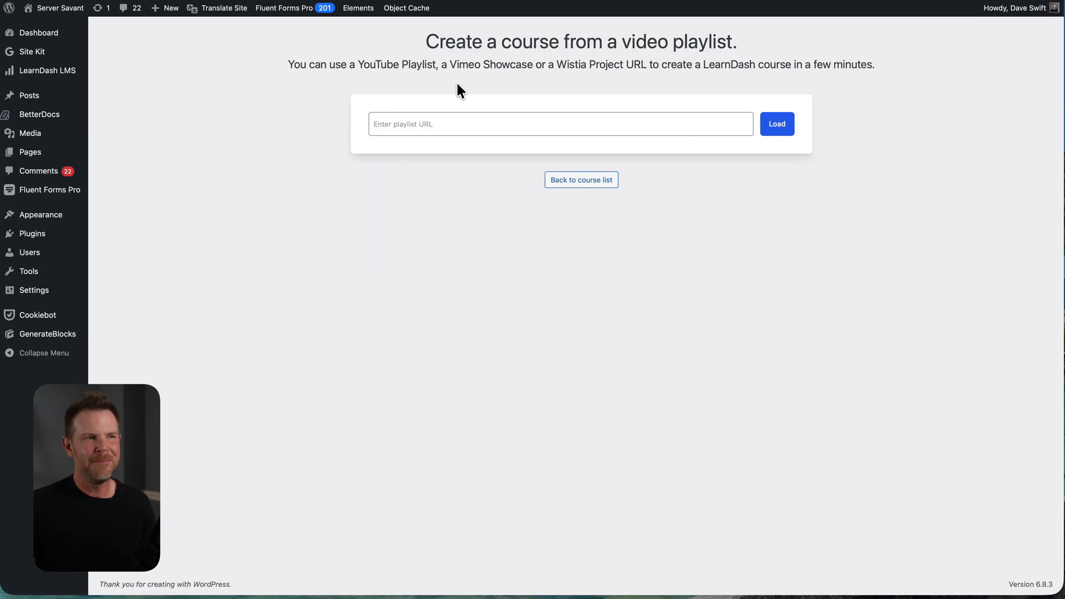
mouse_move(625, 85)
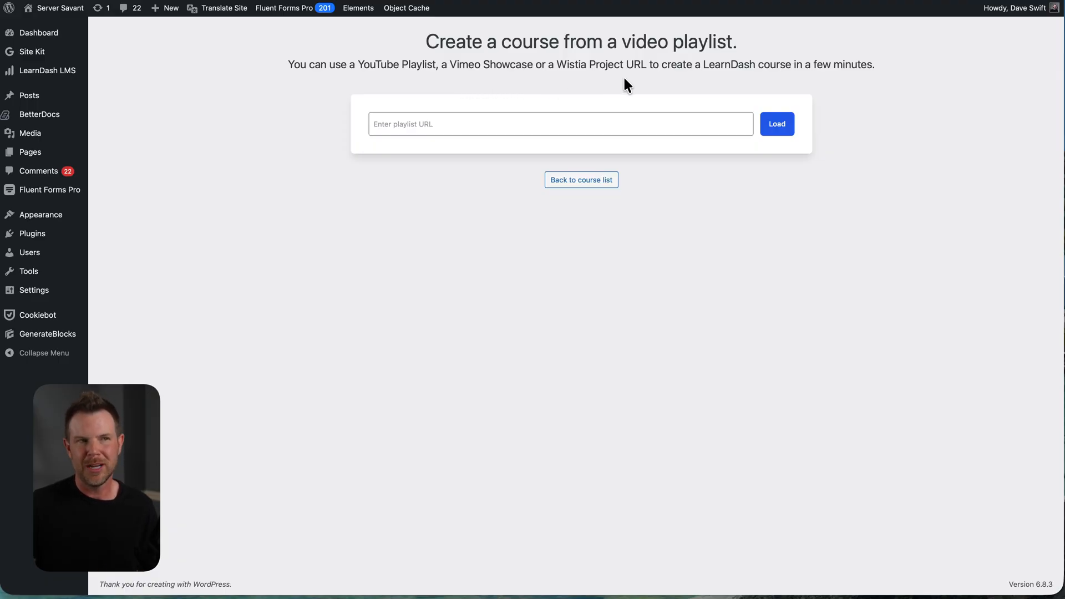
mouse_move(666, 83)
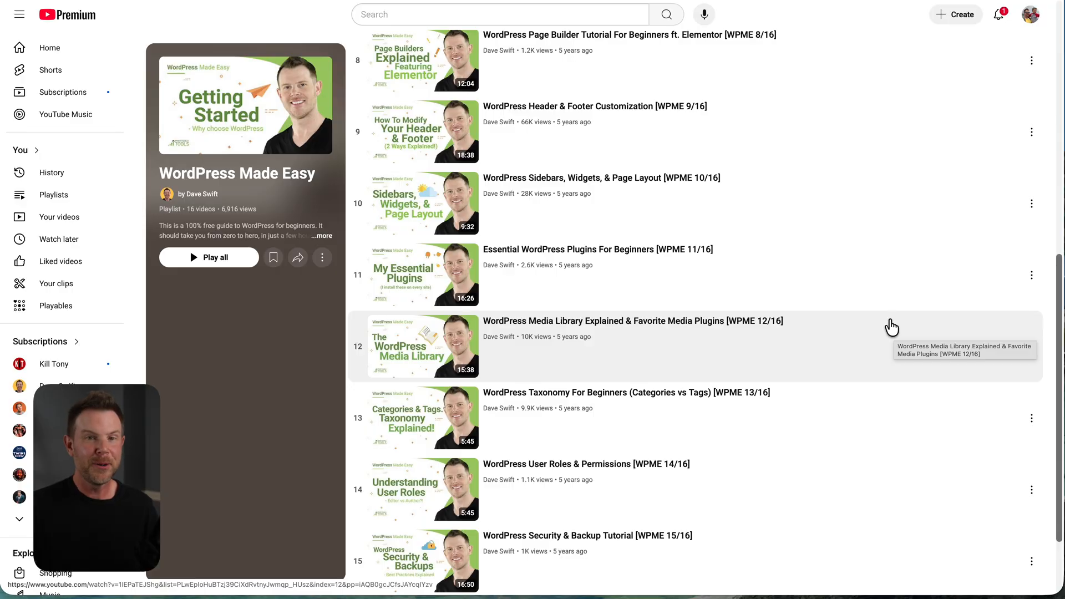
mouse_move(889, 325)
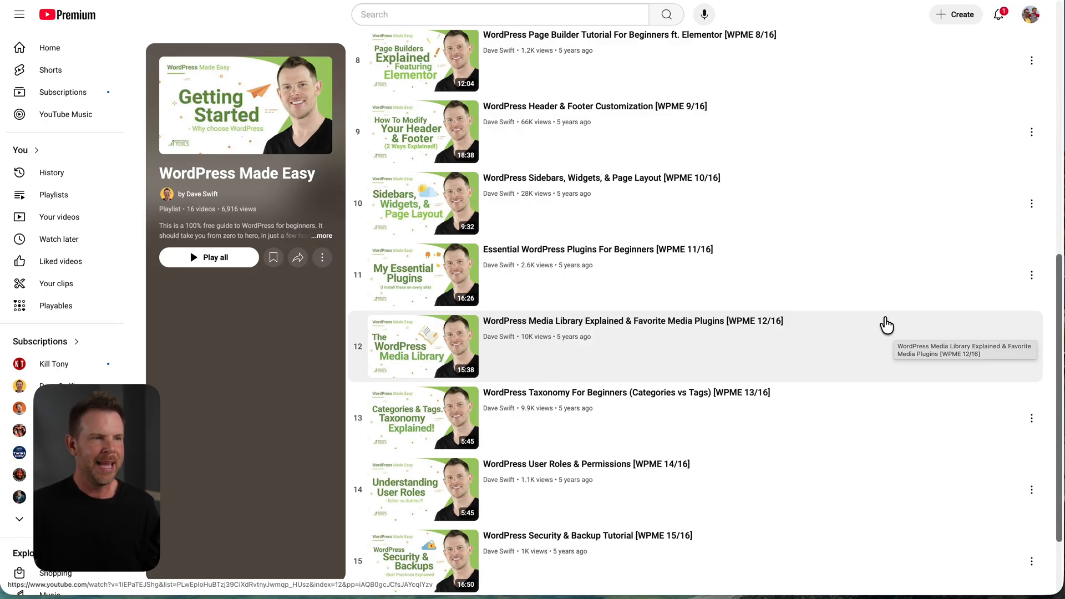
mouse_move(879, 315)
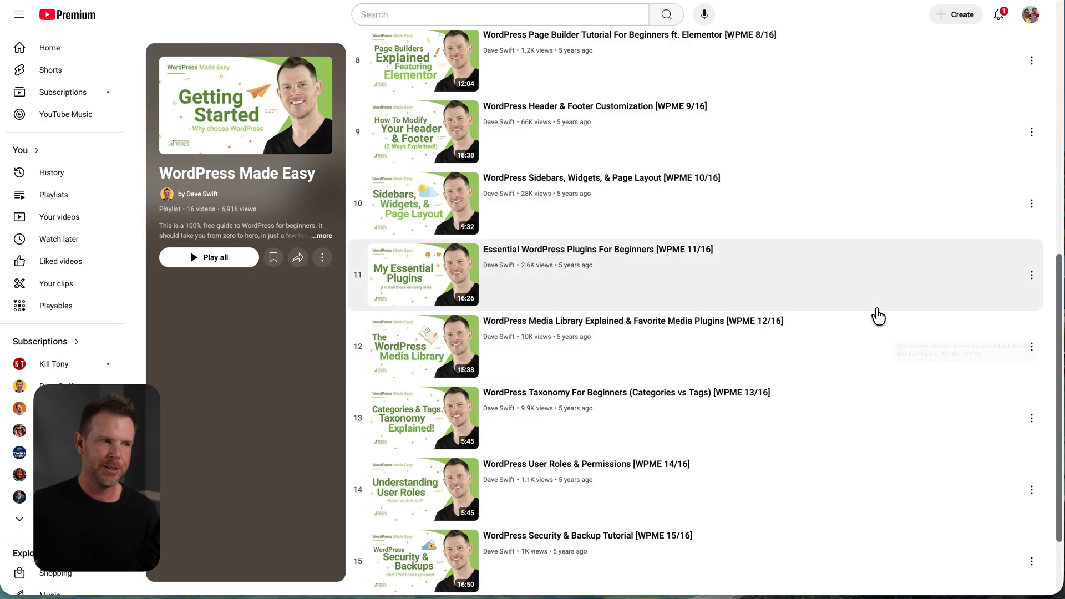
scroll("down", 3)
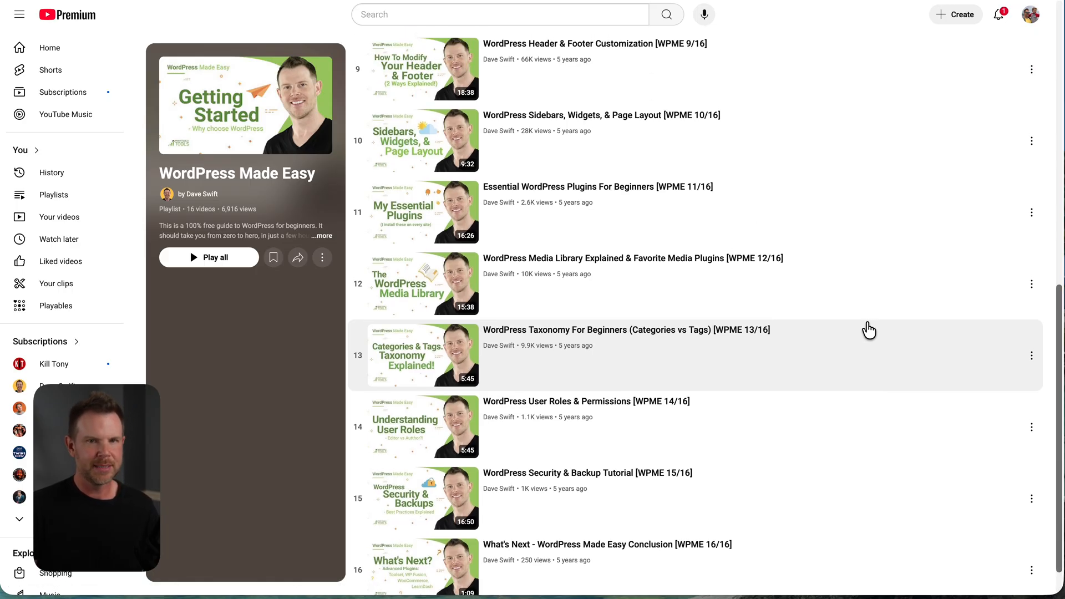
mouse_move(878, 321)
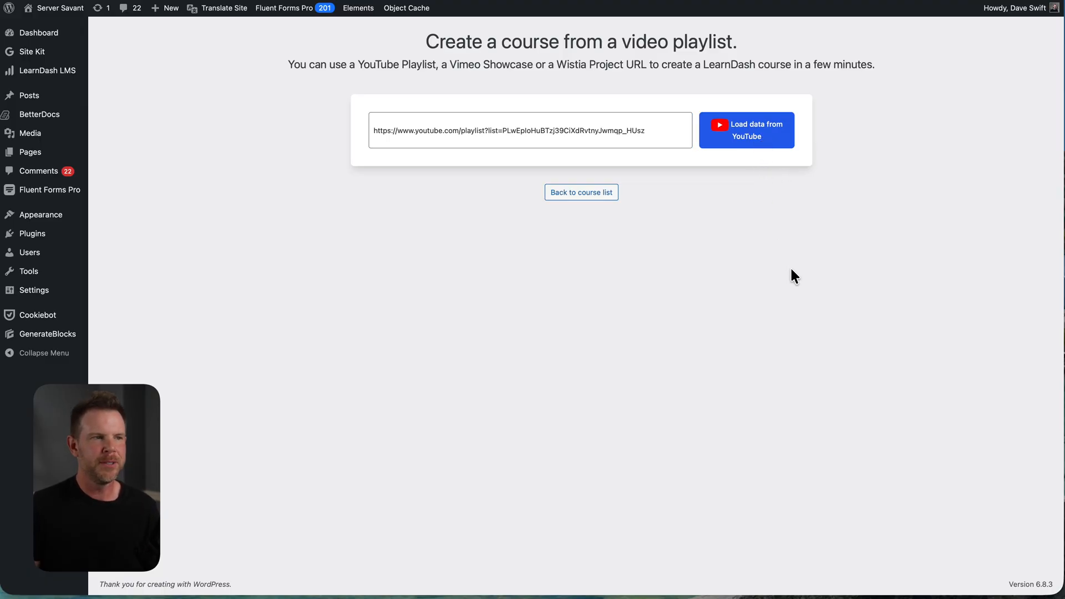
Load the YouTube playlist lessons, set Free form progression, and create WordPress Made Easy
left_click(745, 130)
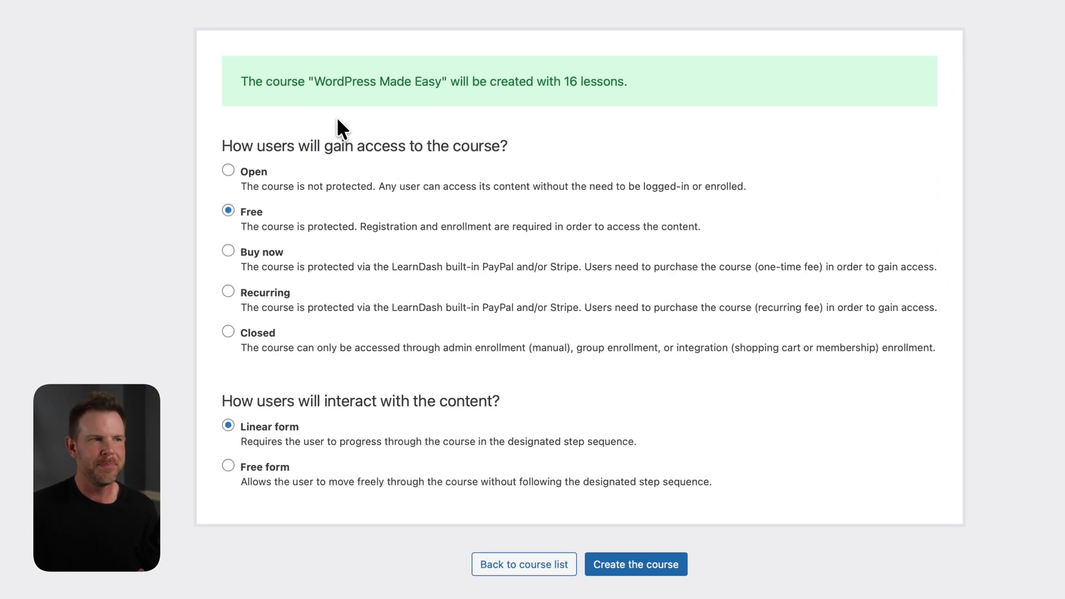
mouse_move(556, 112)
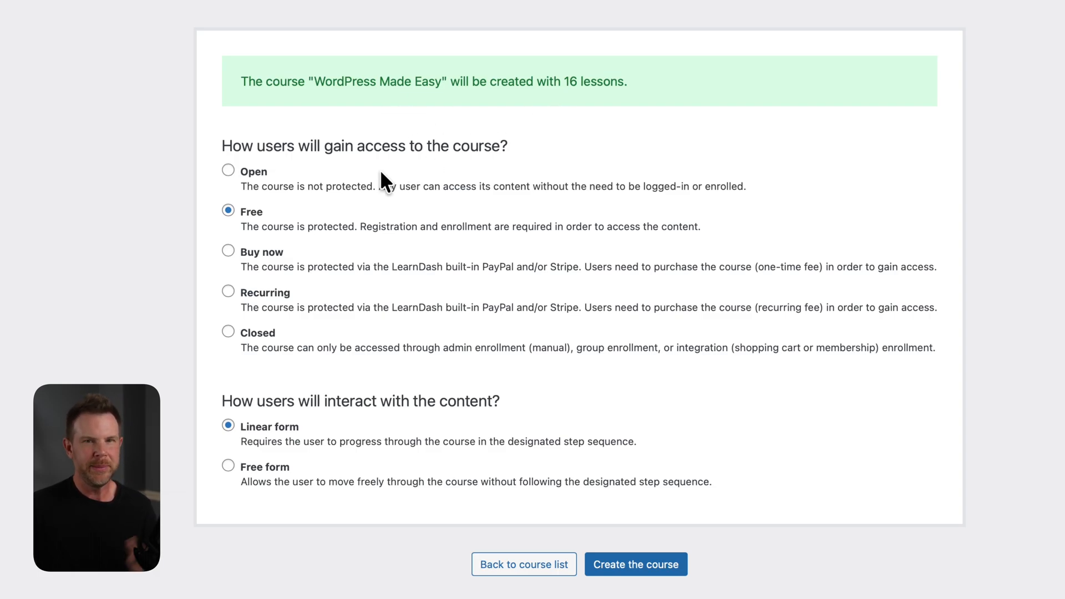
mouse_move(414, 207)
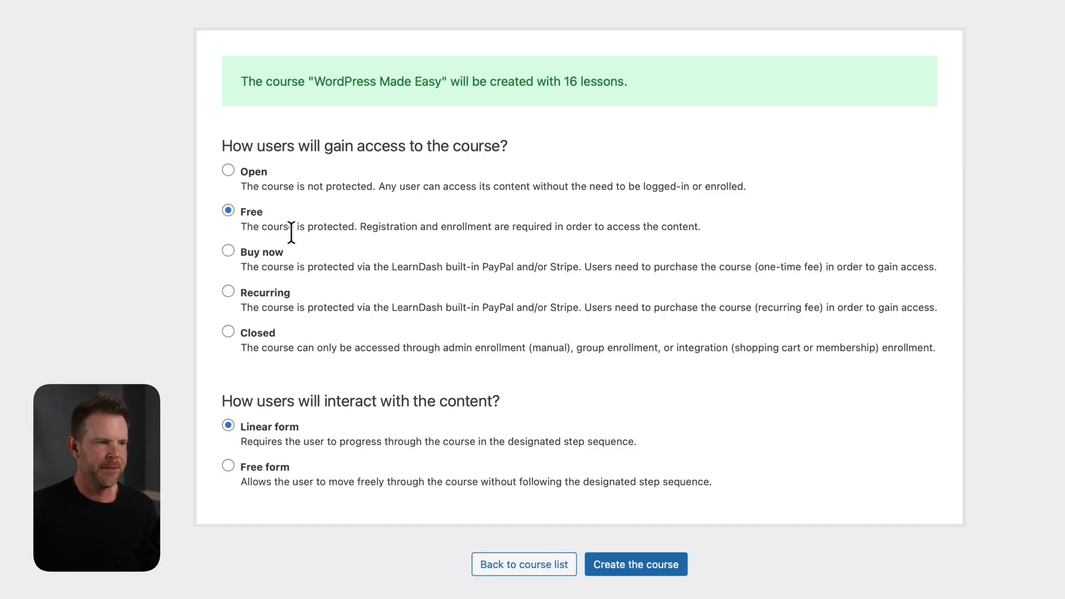
left_click(228, 467)
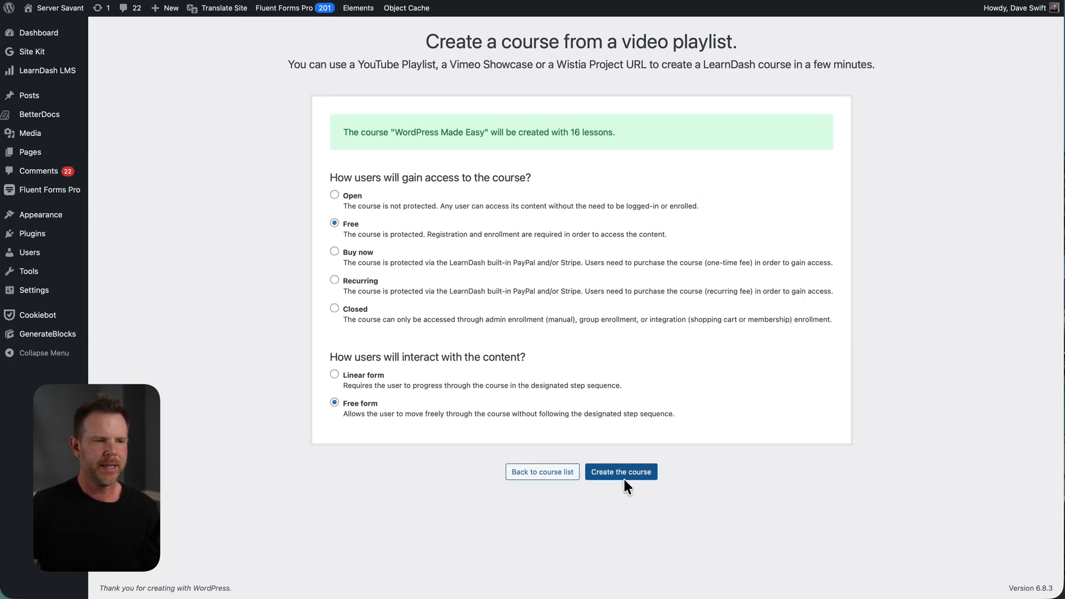
left_click(620, 471)
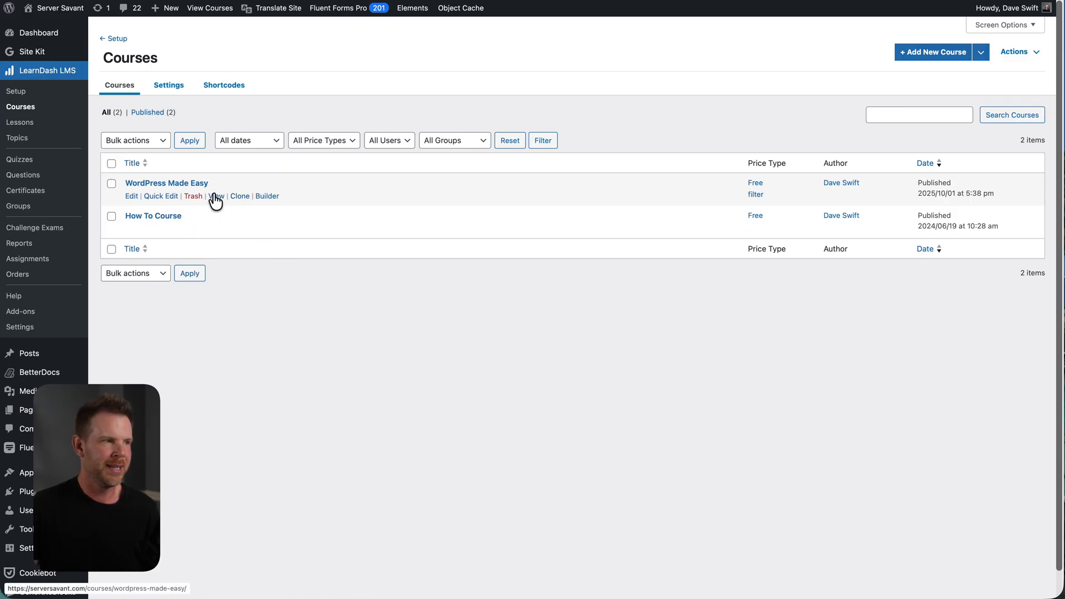
left_click(215, 197)
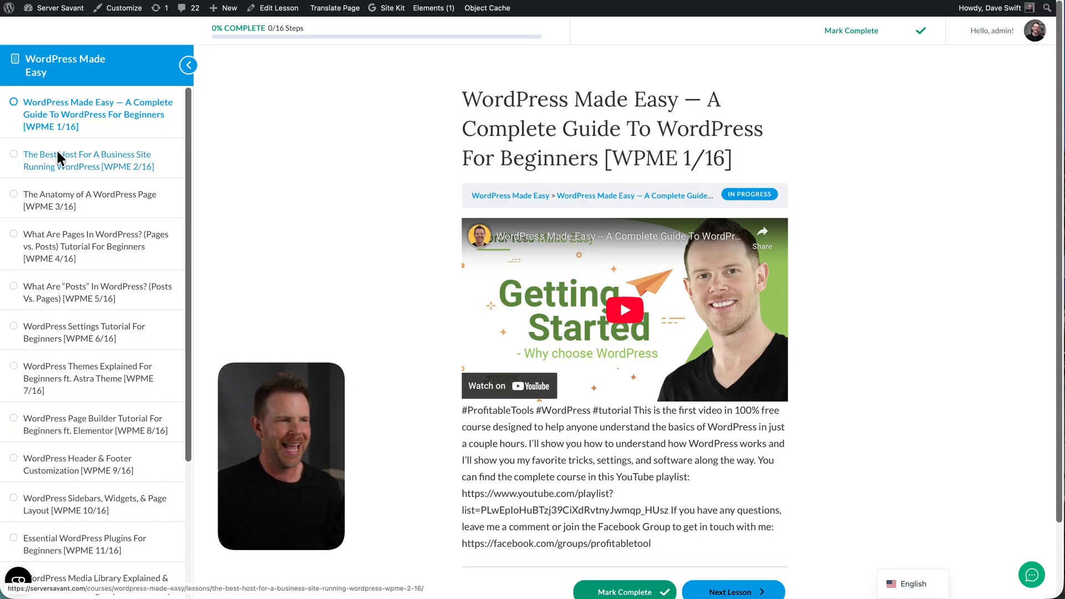
left_click(88, 161)
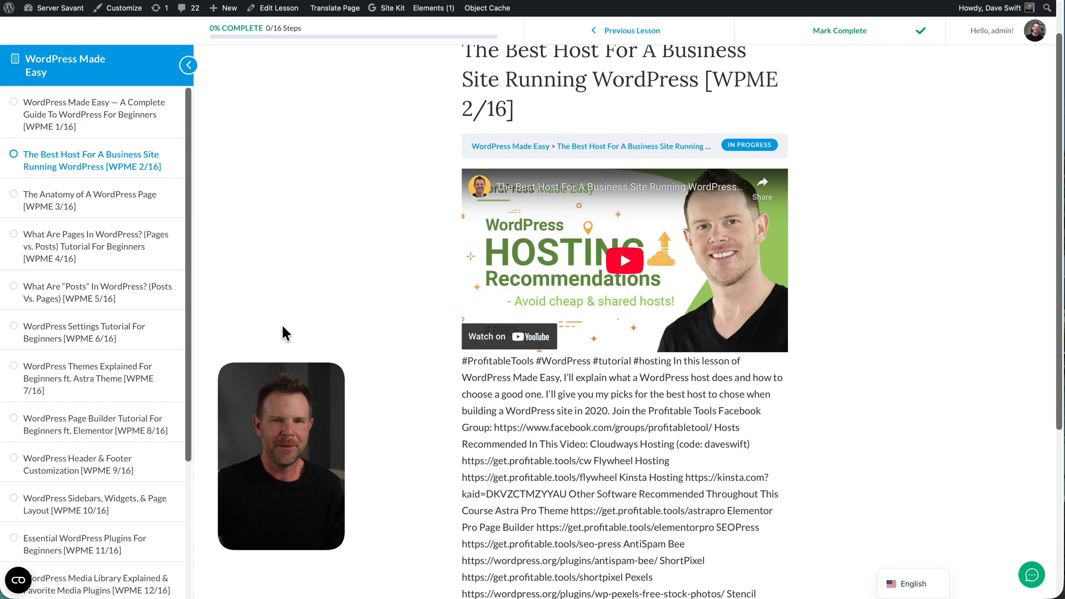
scroll("down", 3)
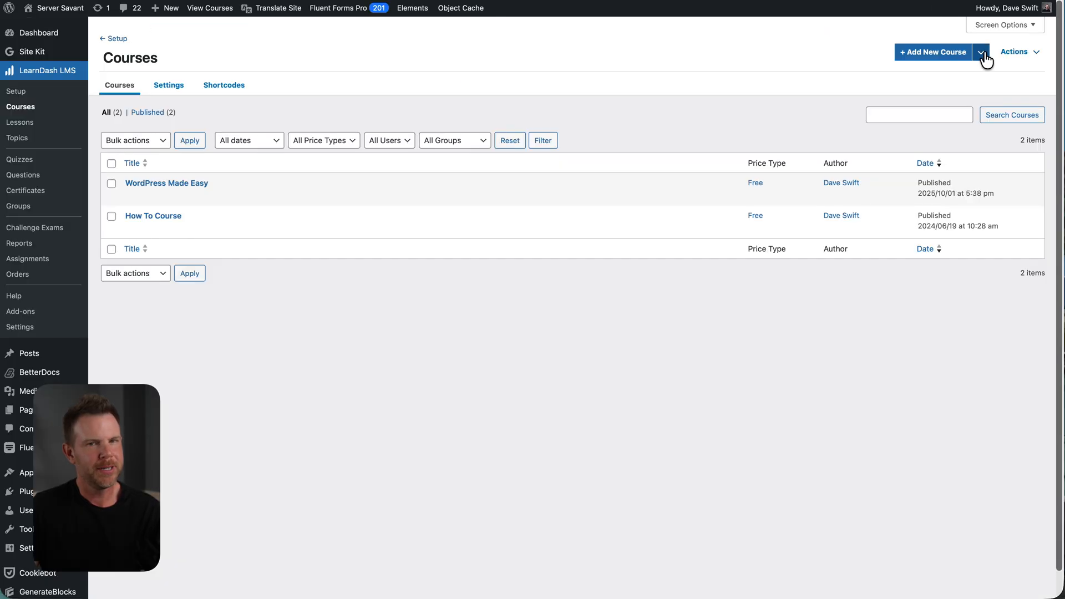
Generate an AI outline for new course WordPress Made Easy: 10 lessons, beginner-to-fundamentals description
left_click(980, 52)
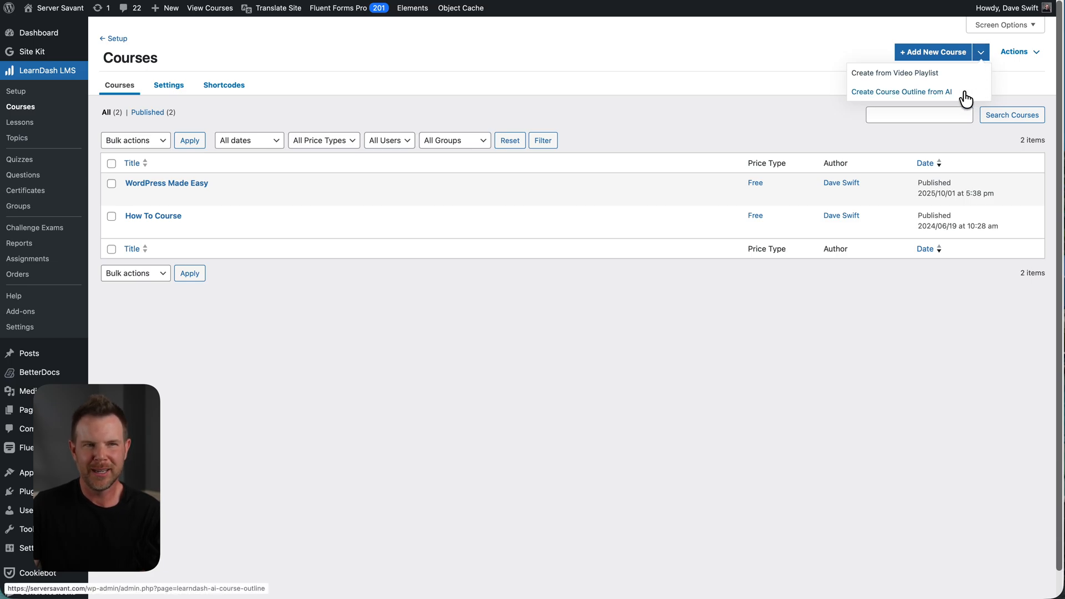
left_click(901, 92)
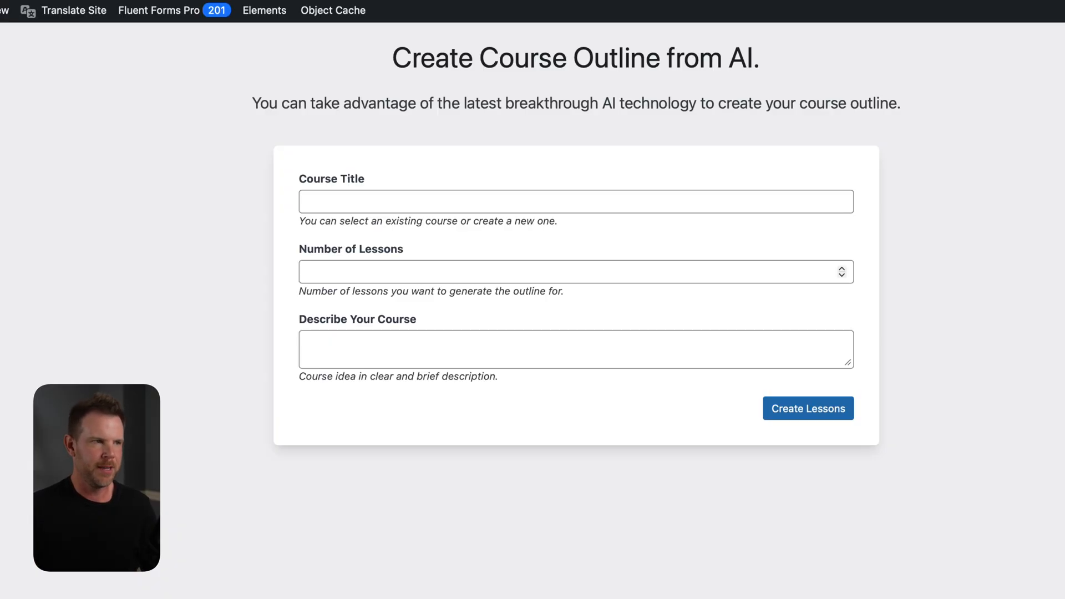
left_click(576, 200)
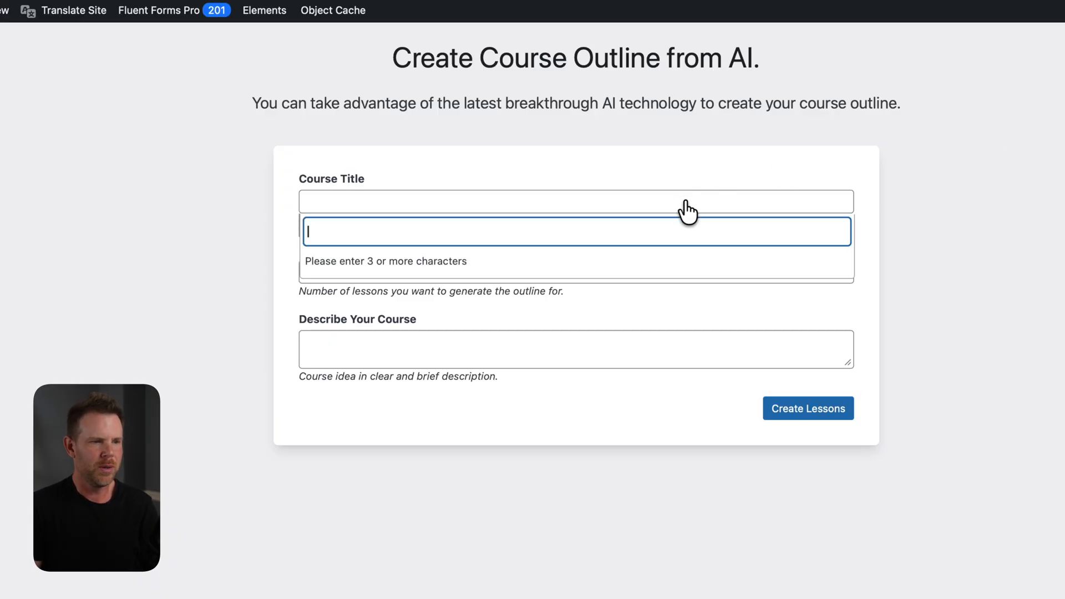
type("WordPress Made")
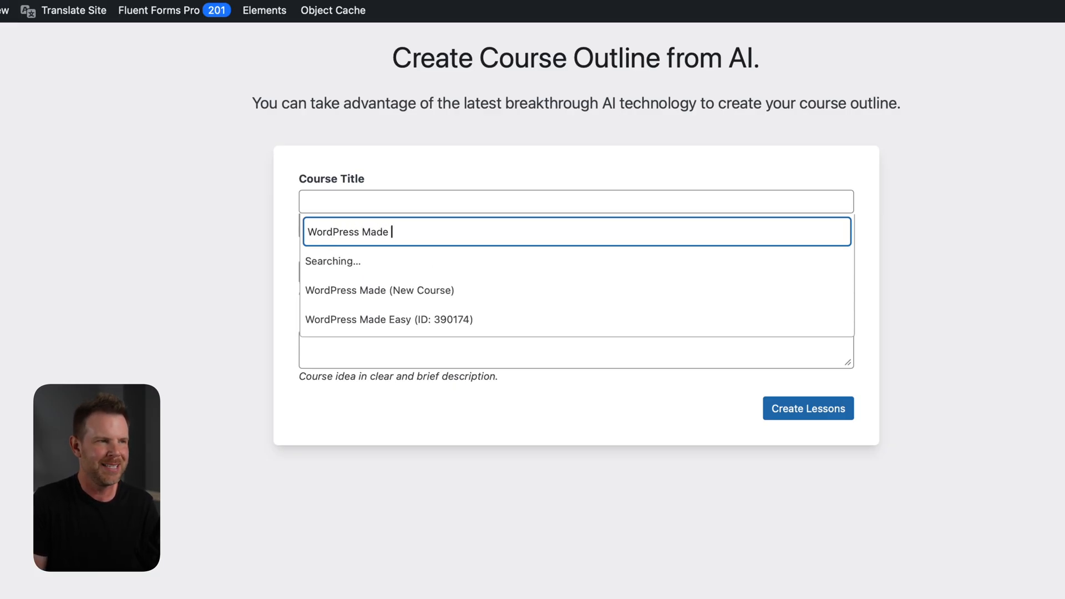
left_click(389, 319)
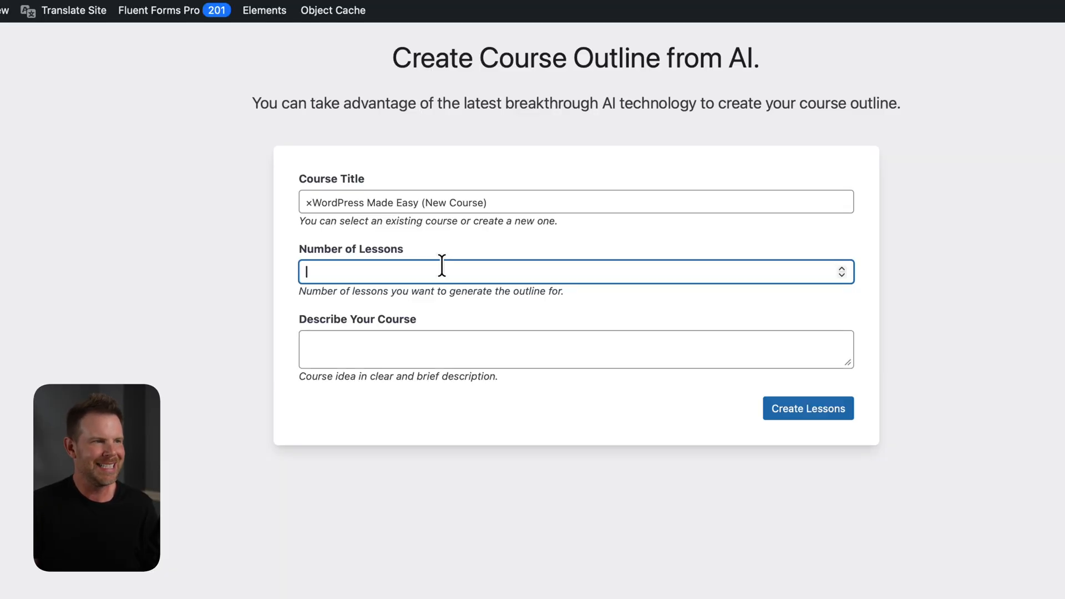
type("10")
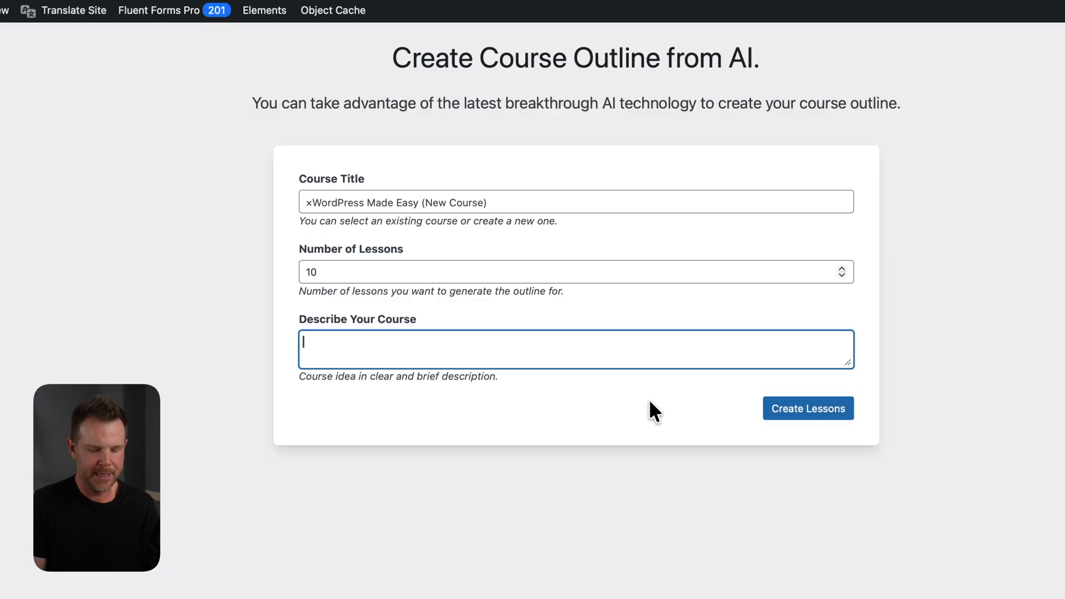
type("Help users go from never using WordPress to understanding the fundamentals of Wordpress, the language used, the parts of a website, themes, basic plug-ins, and good practices for building a high quality site.")
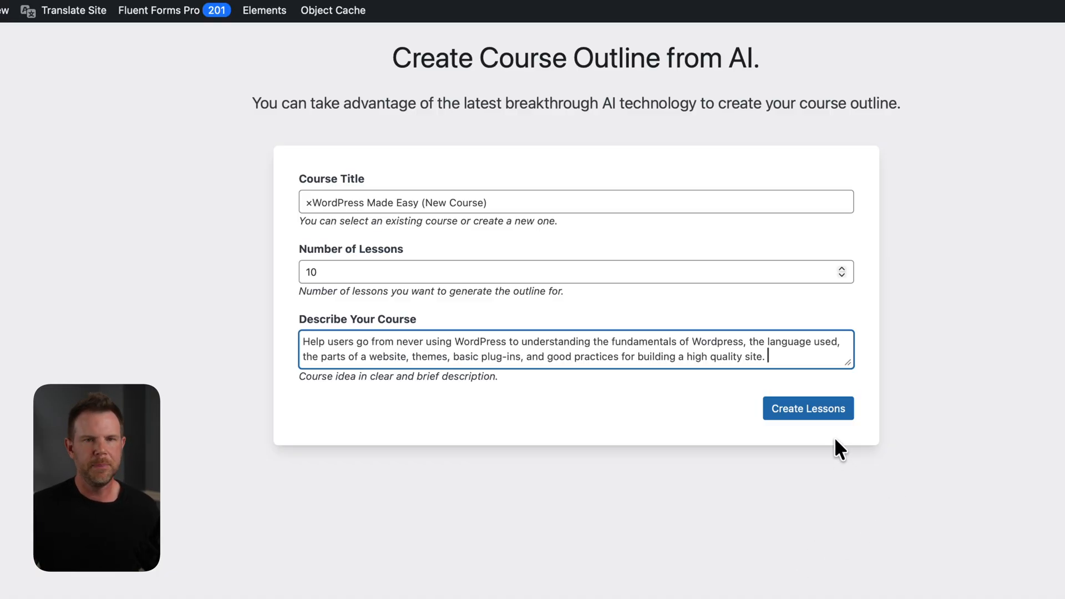
mouse_move(842, 438)
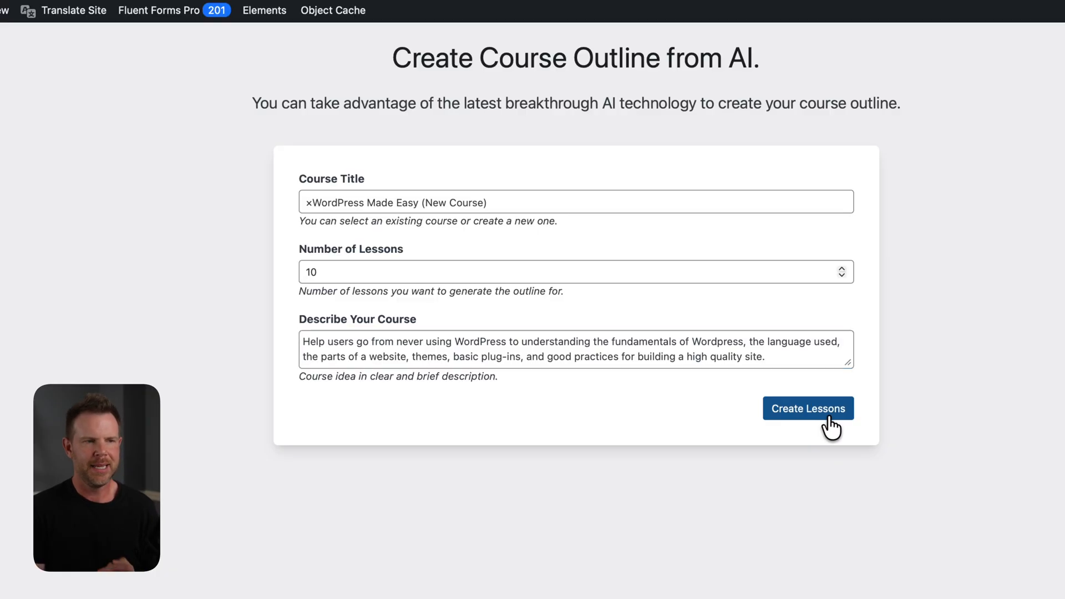
left_click(808, 408)
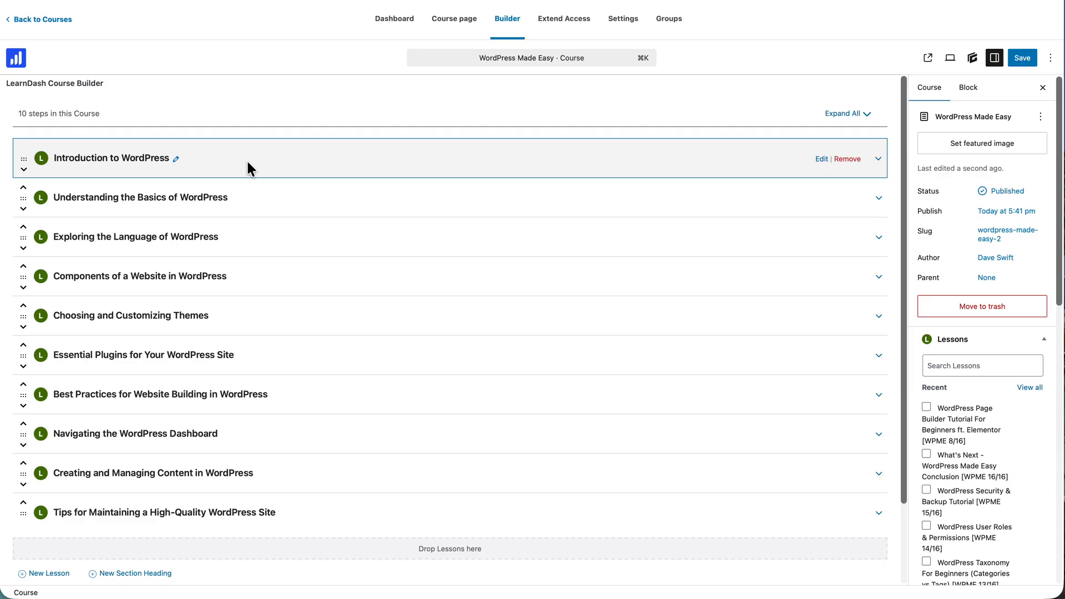
mouse_move(320, 174)
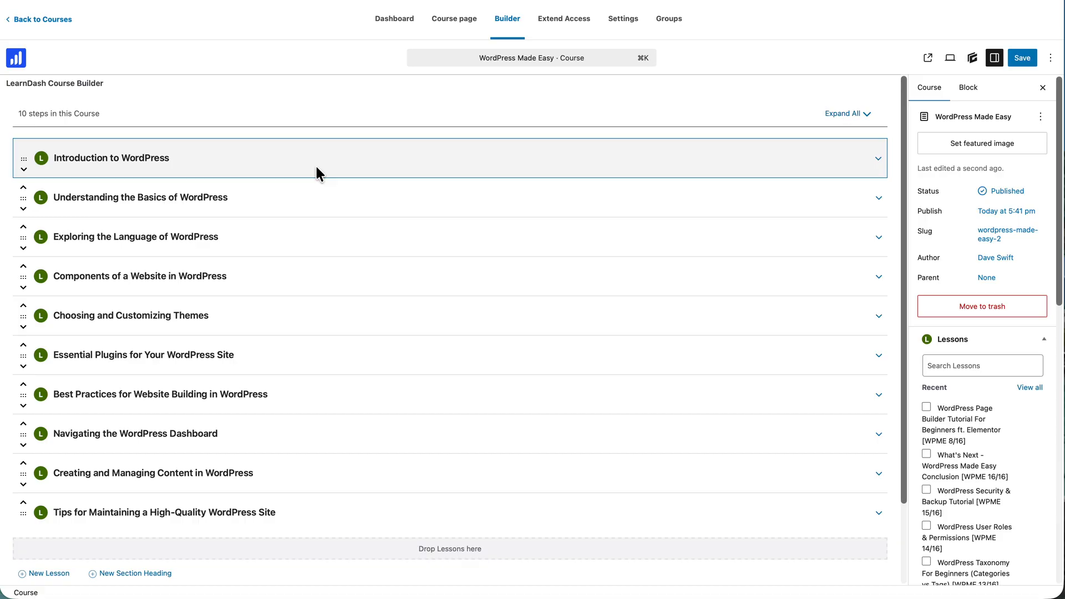
mouse_move(320, 173)
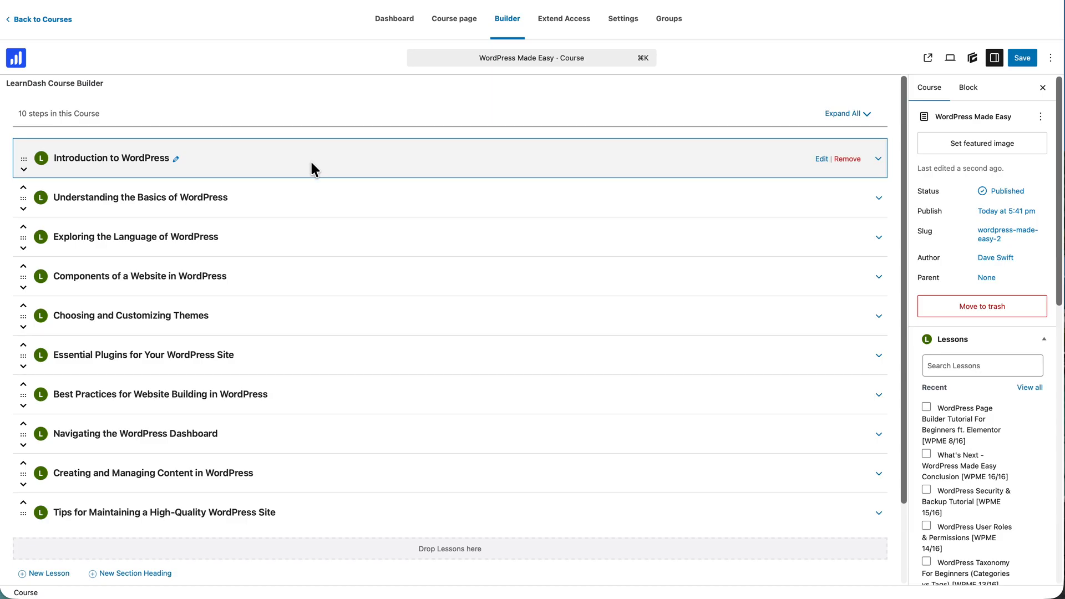
mouse_move(309, 172)
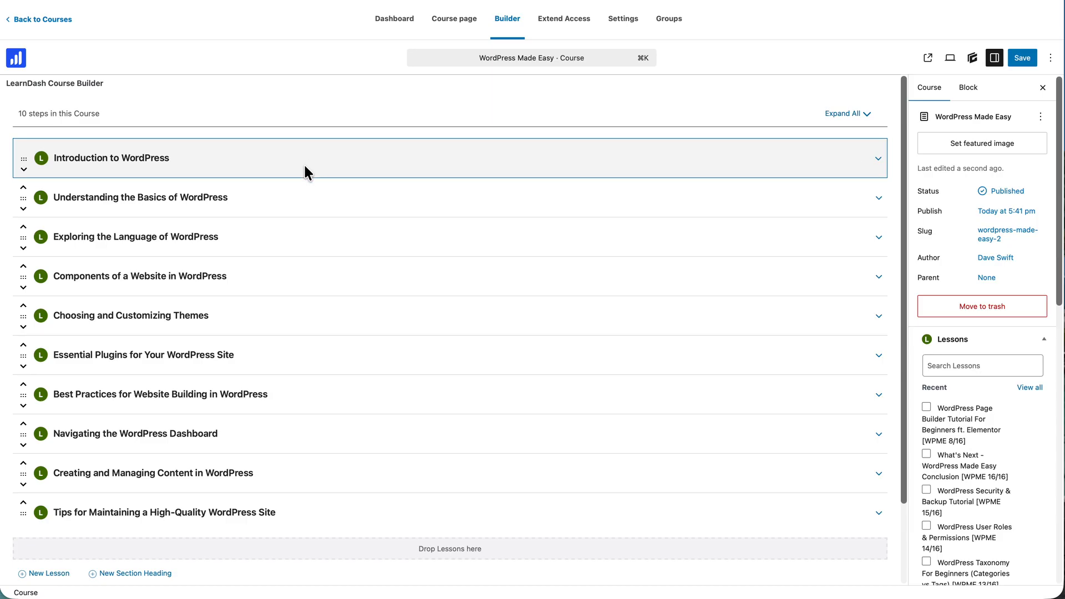
mouse_move(312, 199)
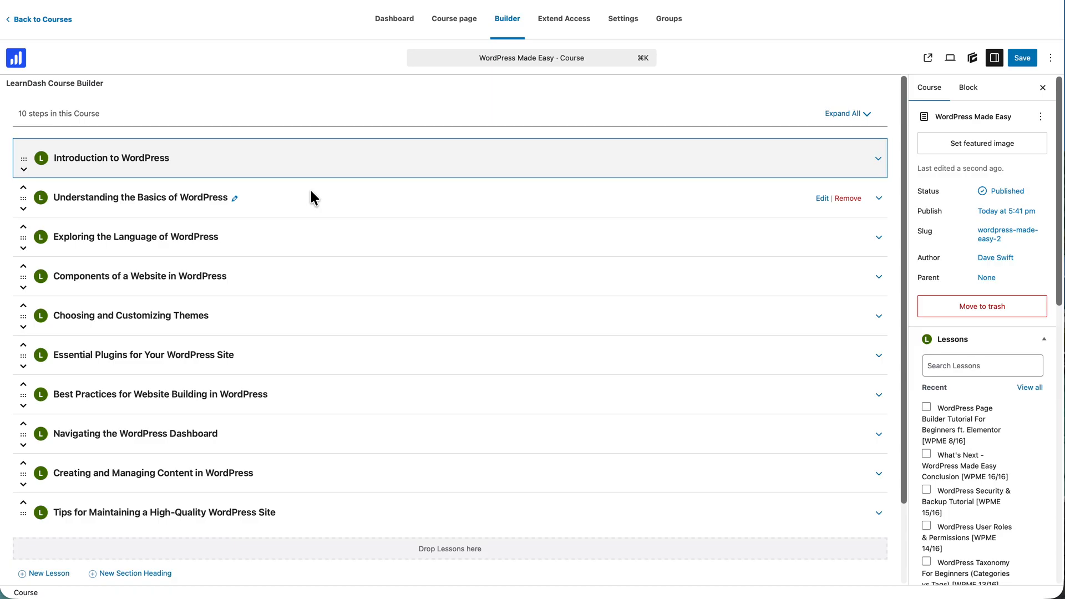
mouse_move(311, 189)
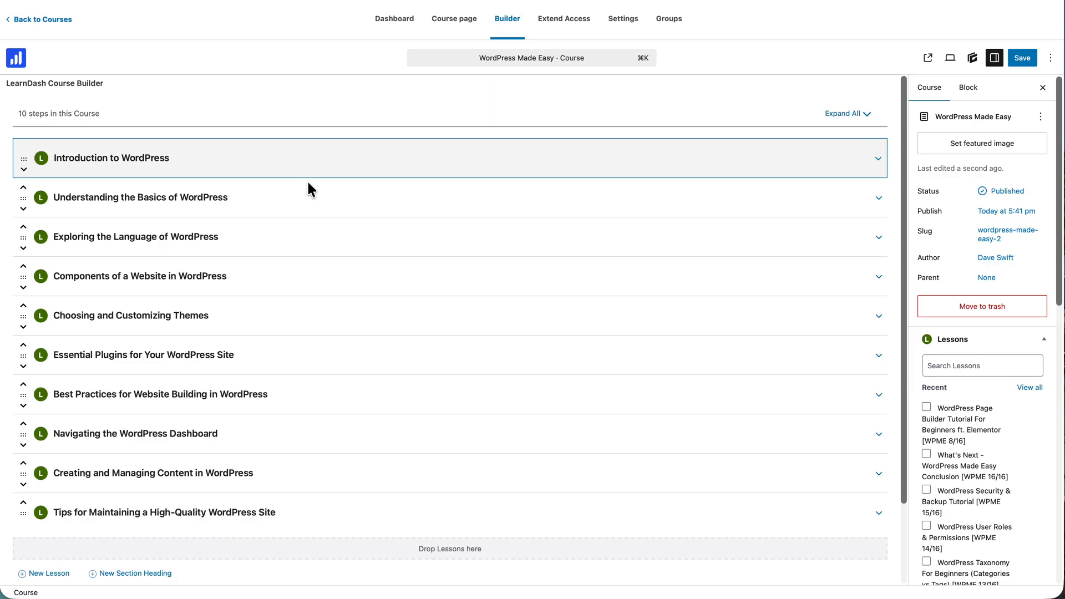